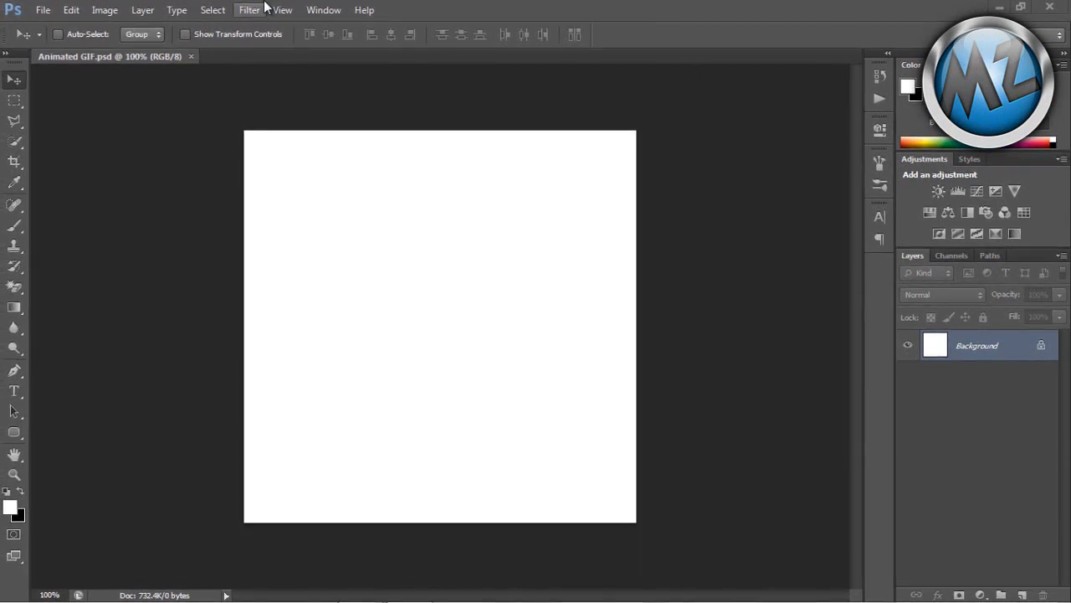
Show the Timeline panel from the Window menu for the blank white document
{"action": "left_click", "coordinate": [249, 9]}
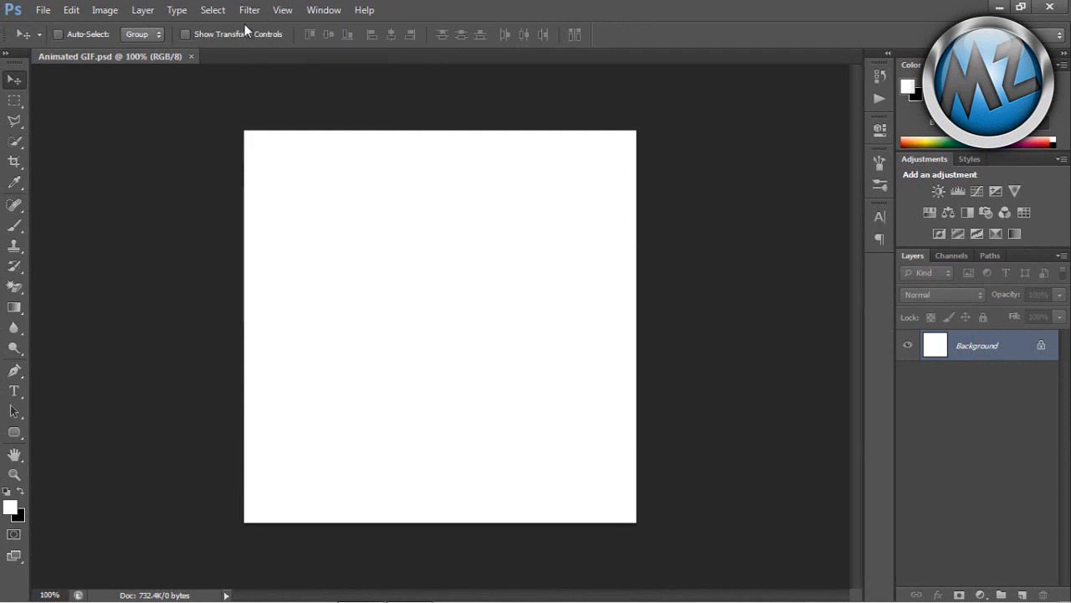
{"action": "left_click", "coordinate": [323, 9]}
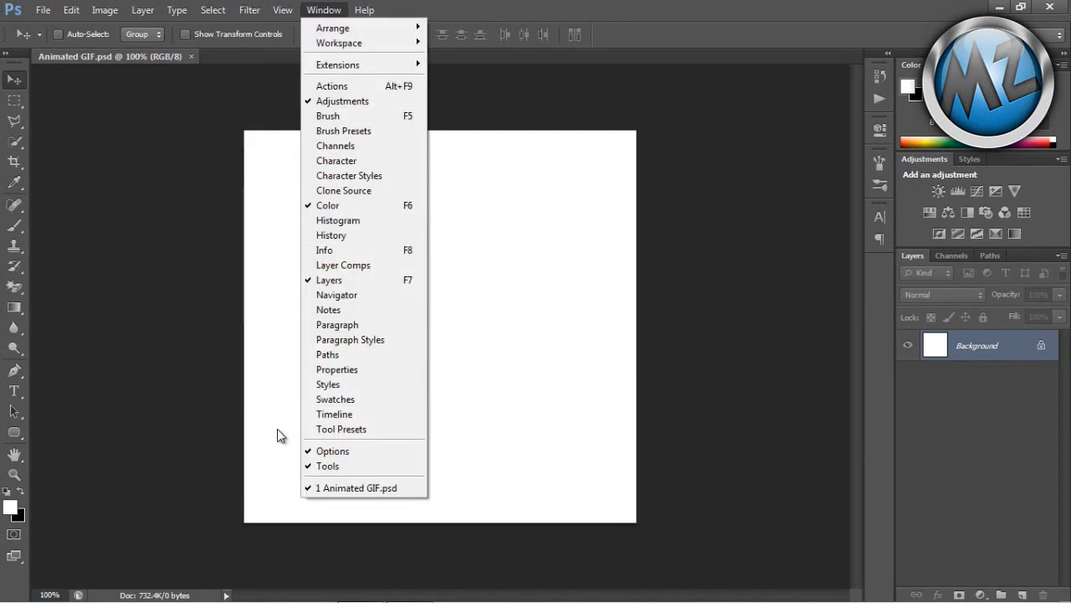
{"action": "mouse_move", "coordinate": [334, 413]}
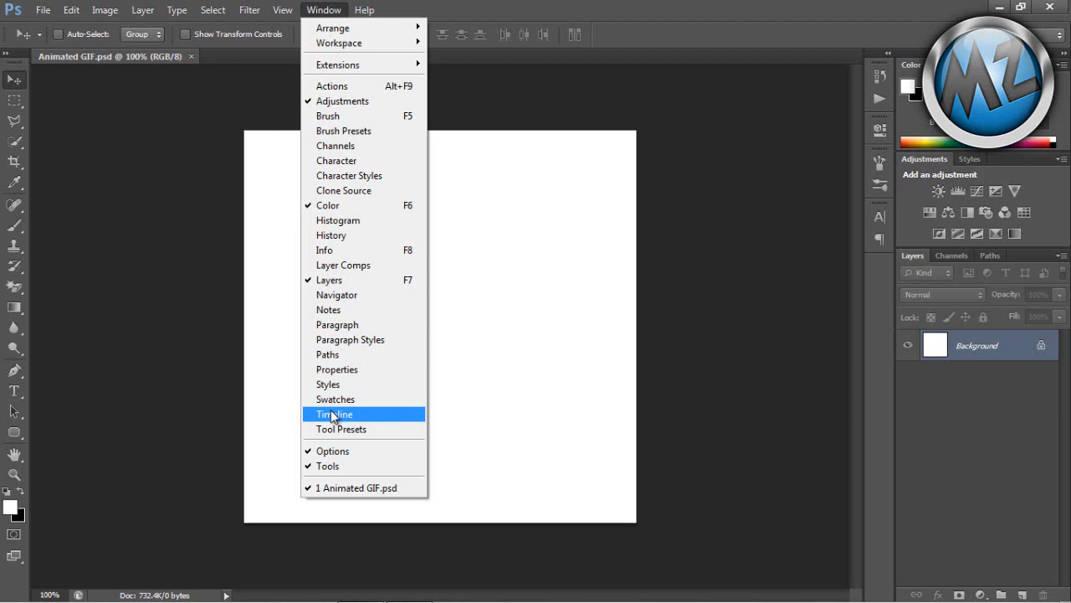
{"action": "left_click", "coordinate": [334, 413]}
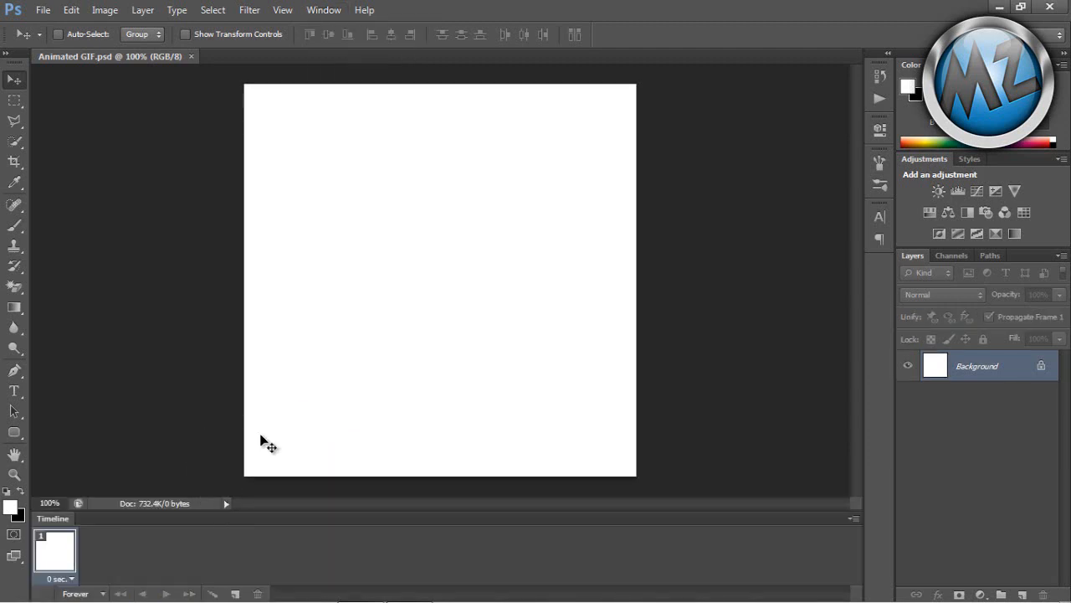
{"action": "mouse_move", "coordinate": [804, 517]}
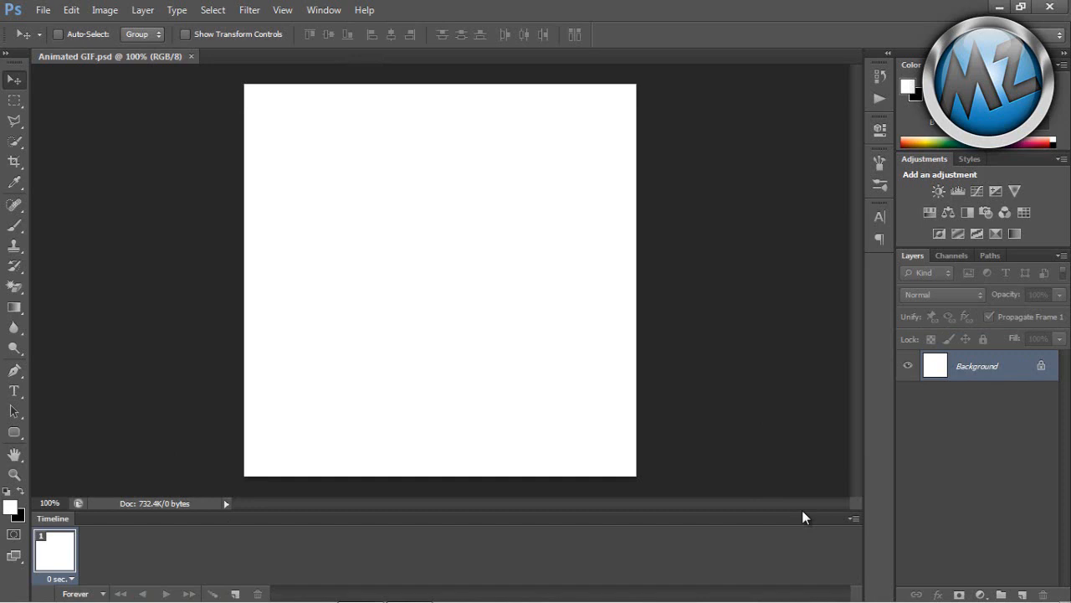
{"action": "mouse_move", "coordinate": [937, 386]}
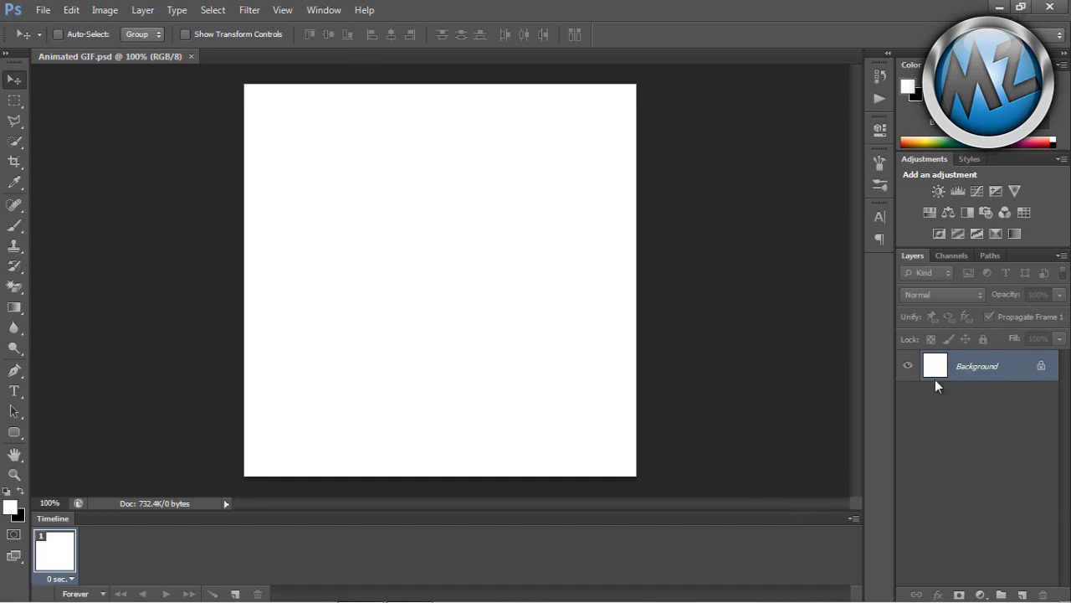
Unlock and rename the Background layer, then start typing '=|' in Propaganda 112 pt
{"action": "double_click", "coordinate": [977, 366]}
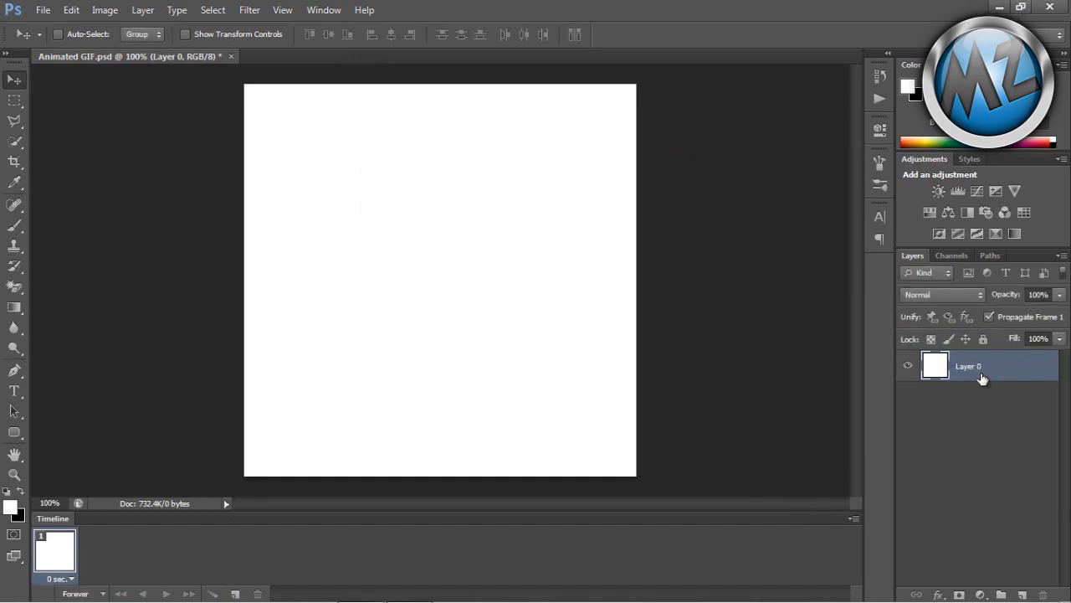
{"action": "double_click", "coordinate": [969, 366]}
{"action": "type", "text": "Background"}
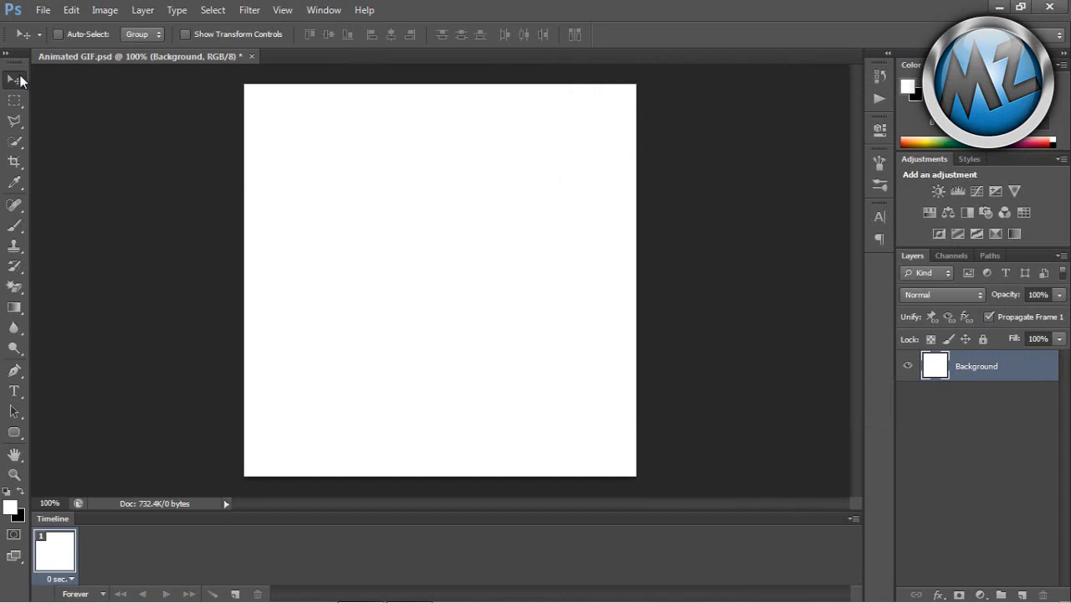
{"action": "mouse_move", "coordinate": [378, 164]}
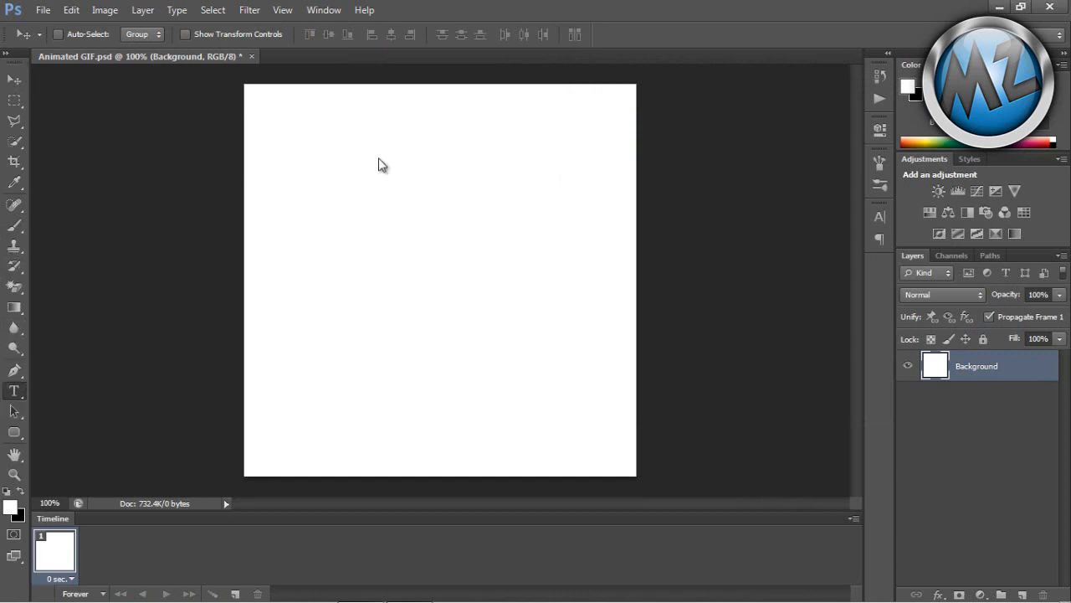
{"action": "left_click", "coordinate": [14, 390]}
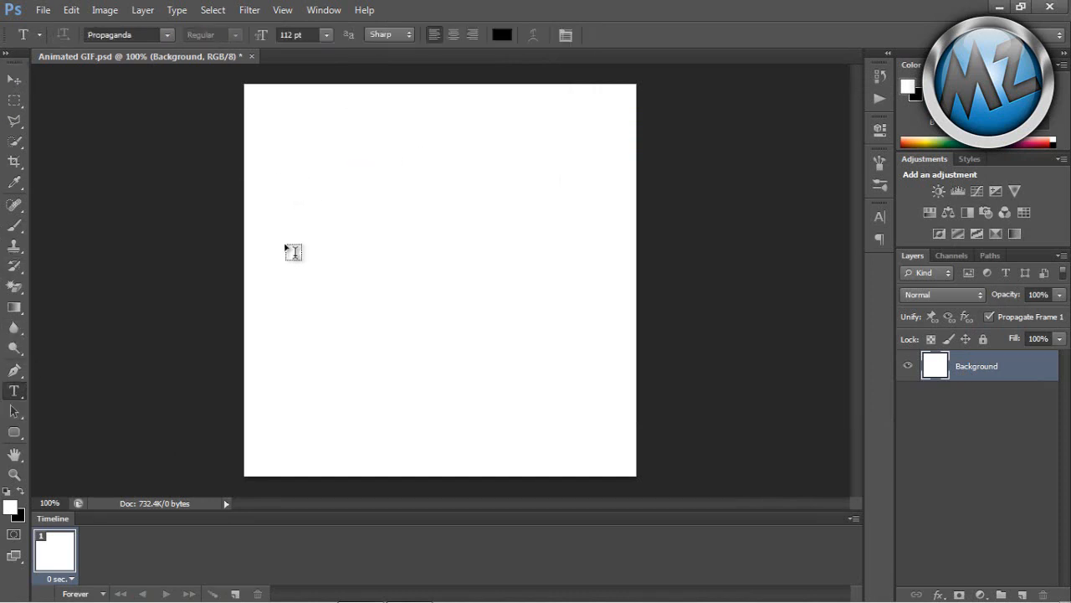
{"action": "left_click", "coordinate": [285, 251]}
{"action": "type", "text": "="}
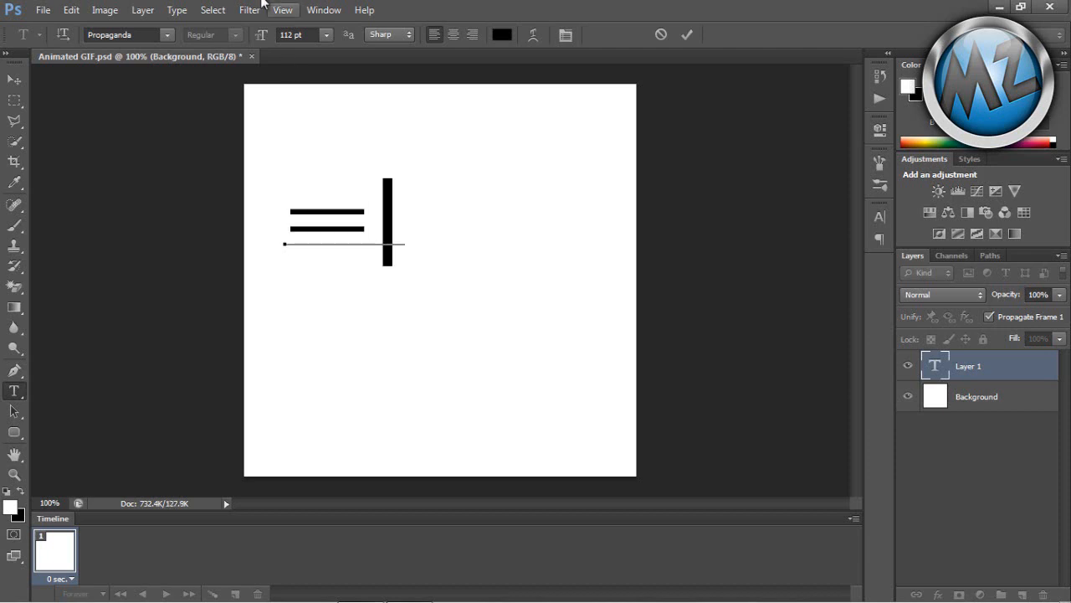
{"action": "left_click", "coordinate": [14, 79]}
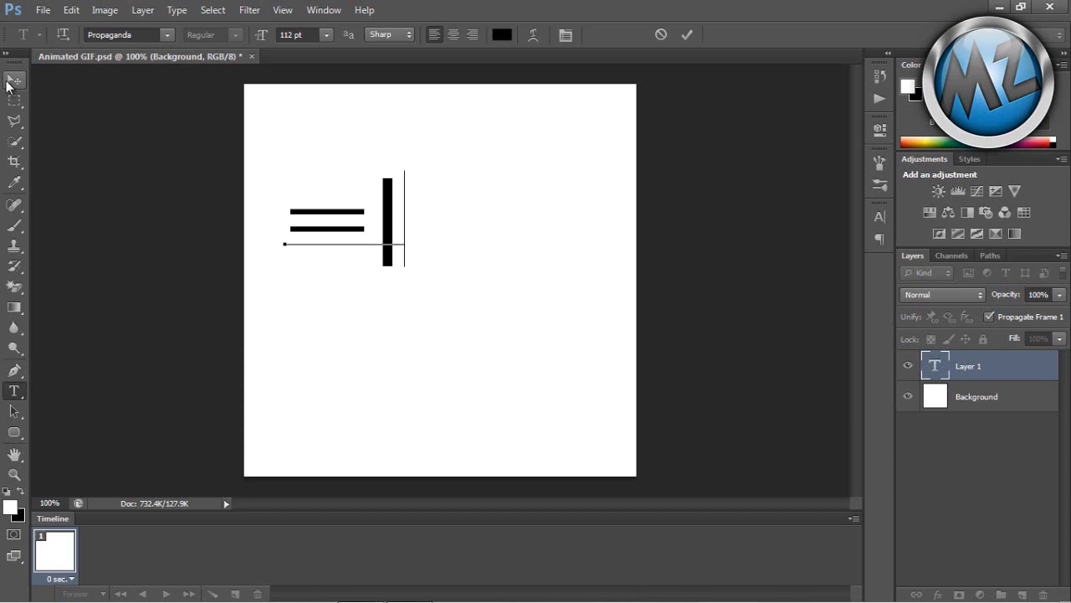
Commit the text and give it a lime-to-green Gradient Overlay
{"action": "left_click", "coordinate": [14, 80]}
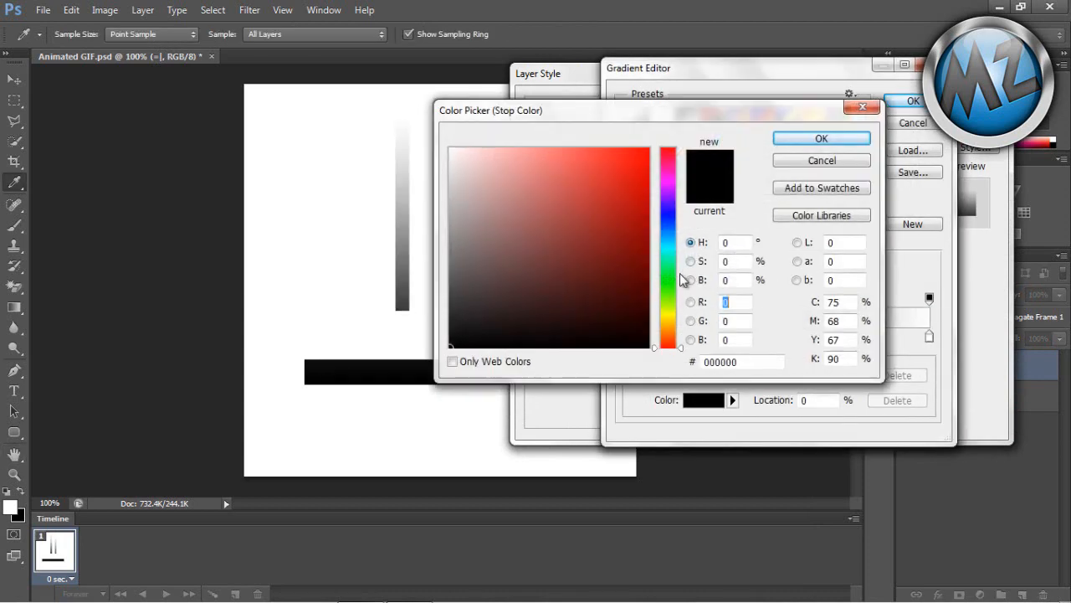
{"action": "left_click", "coordinate": [820, 138]}
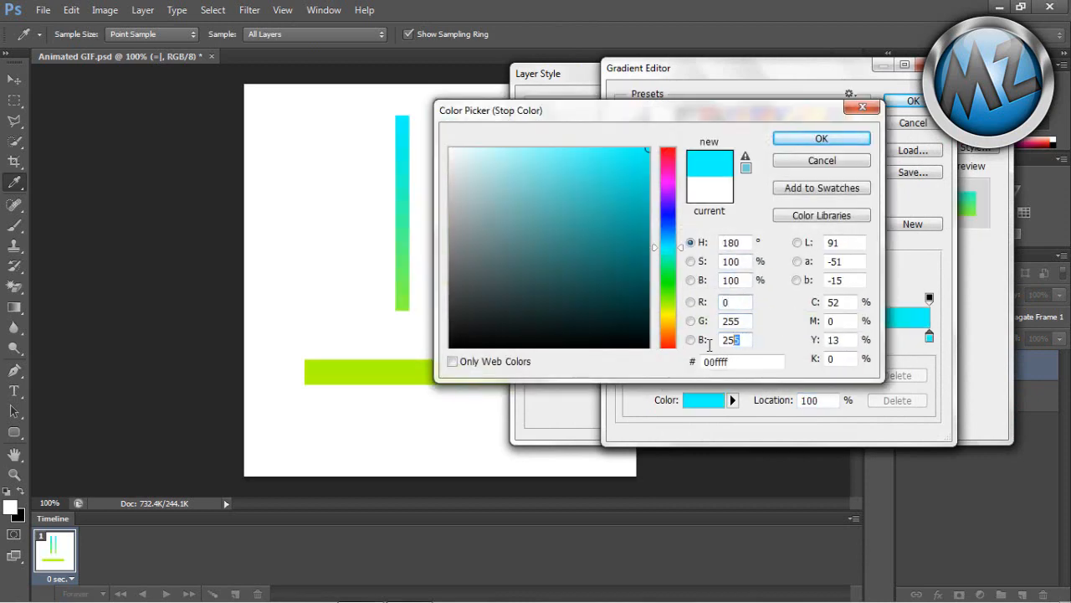
{"action": "left_click", "coordinate": [820, 138]}
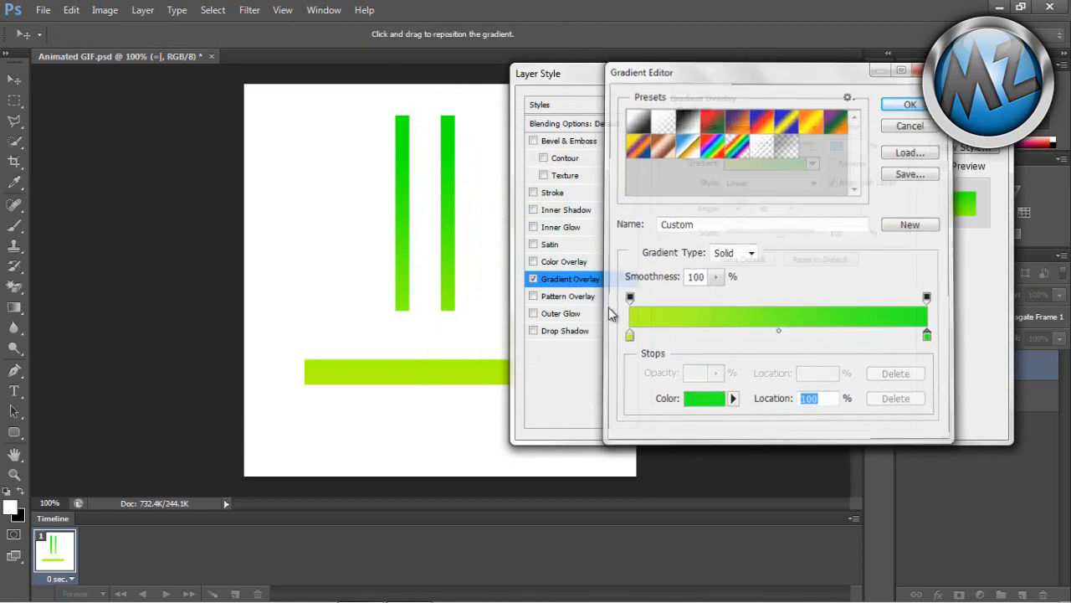
{"action": "left_click", "coordinate": [565, 330]}
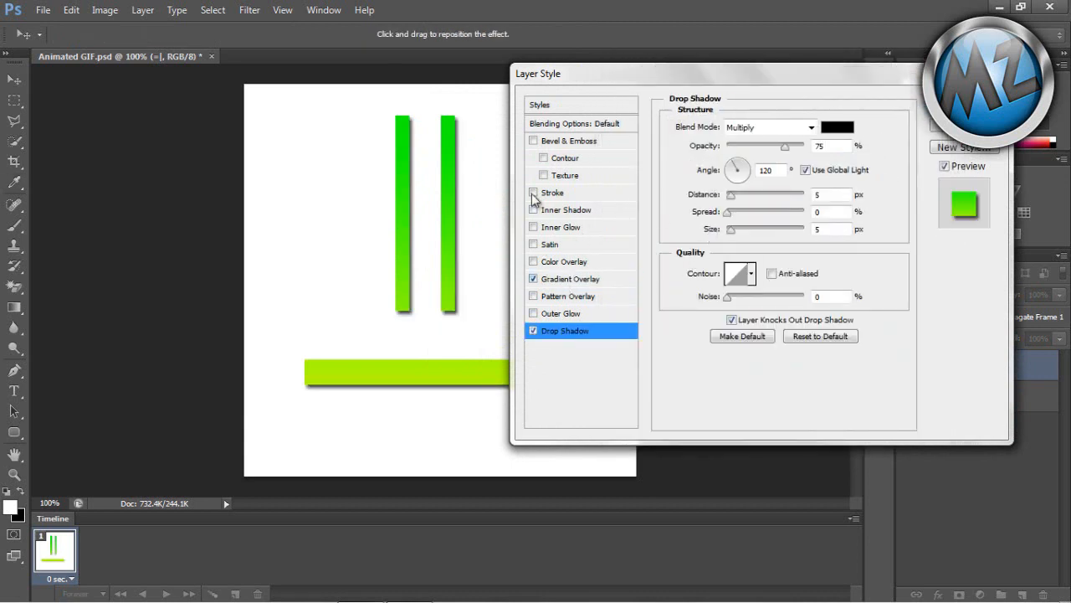
Add Bevel & Emboss, Inner Shadow and Drop Shadow effects to the bars
{"action": "left_click", "coordinate": [534, 141]}
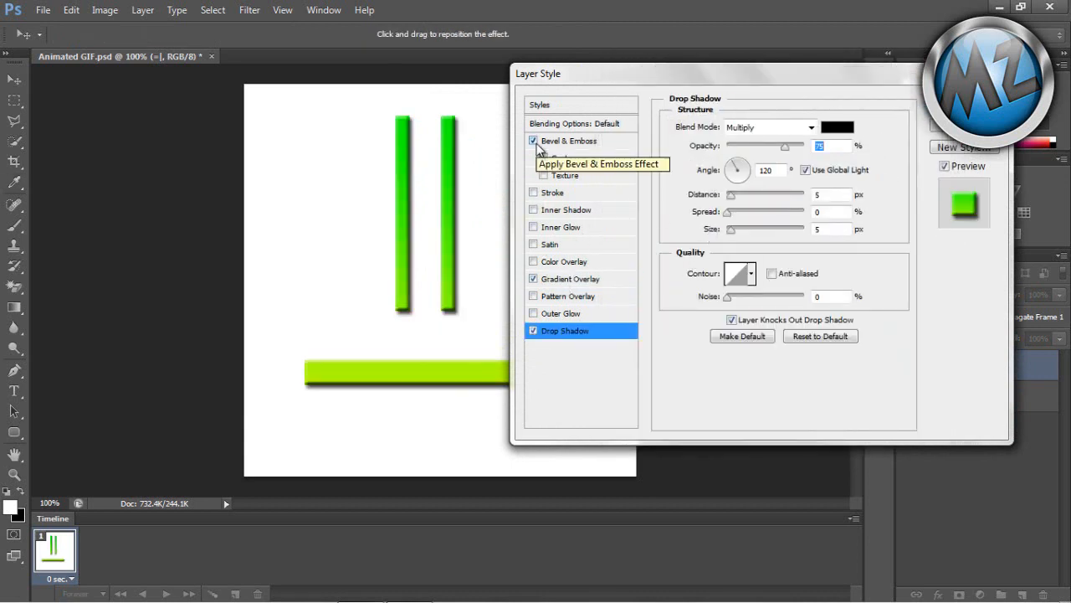
{"action": "left_click", "coordinate": [533, 140]}
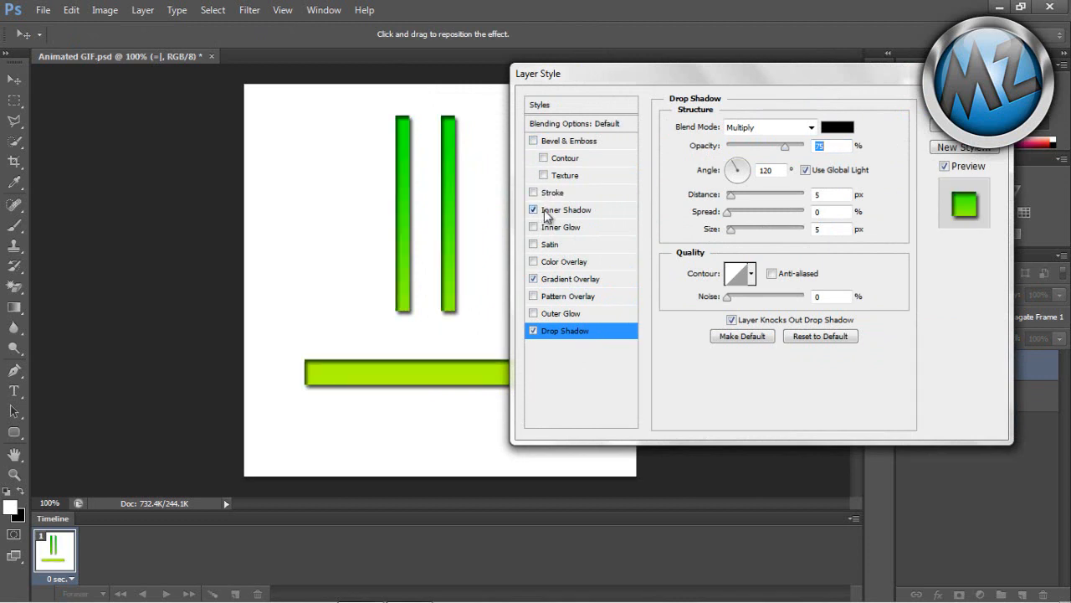
{"action": "left_click", "coordinate": [566, 209]}
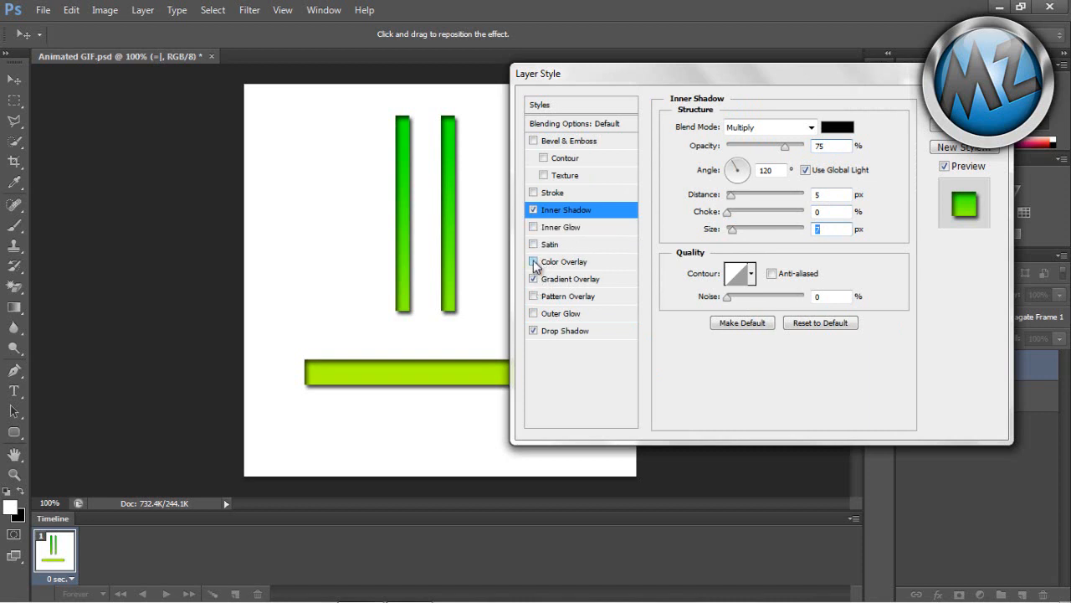
{"action": "left_click", "coordinate": [566, 330]}
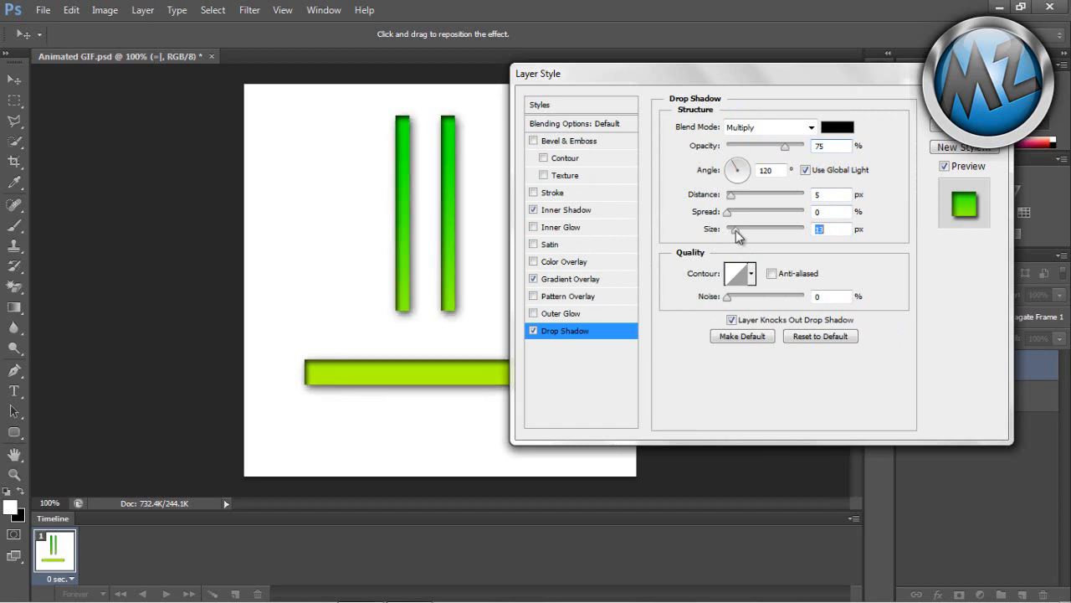
{"action": "left_click", "coordinate": [533, 141]}
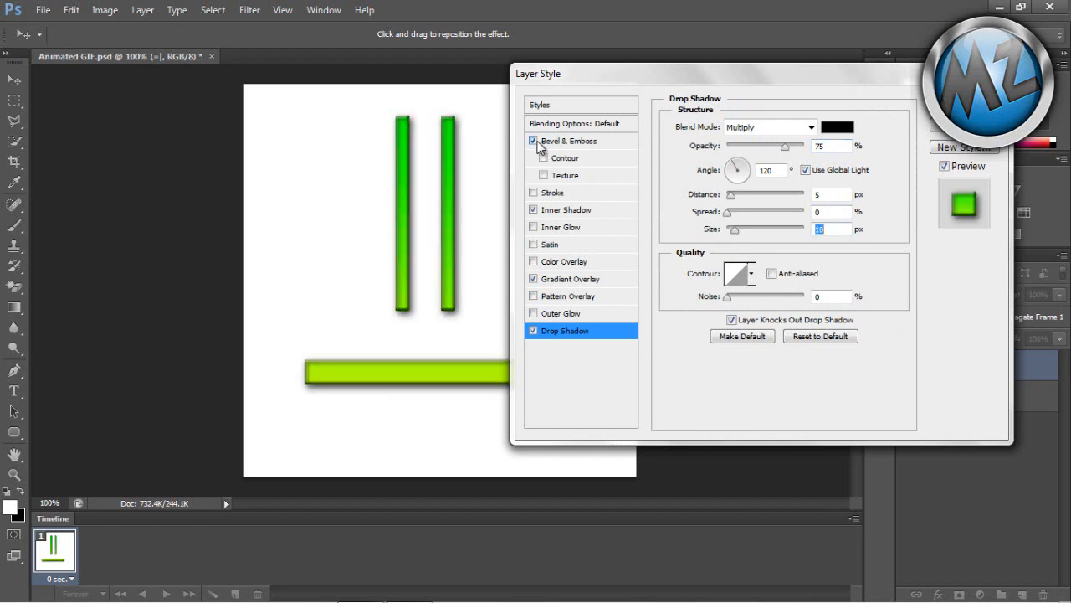
{"action": "left_click", "coordinate": [569, 141]}
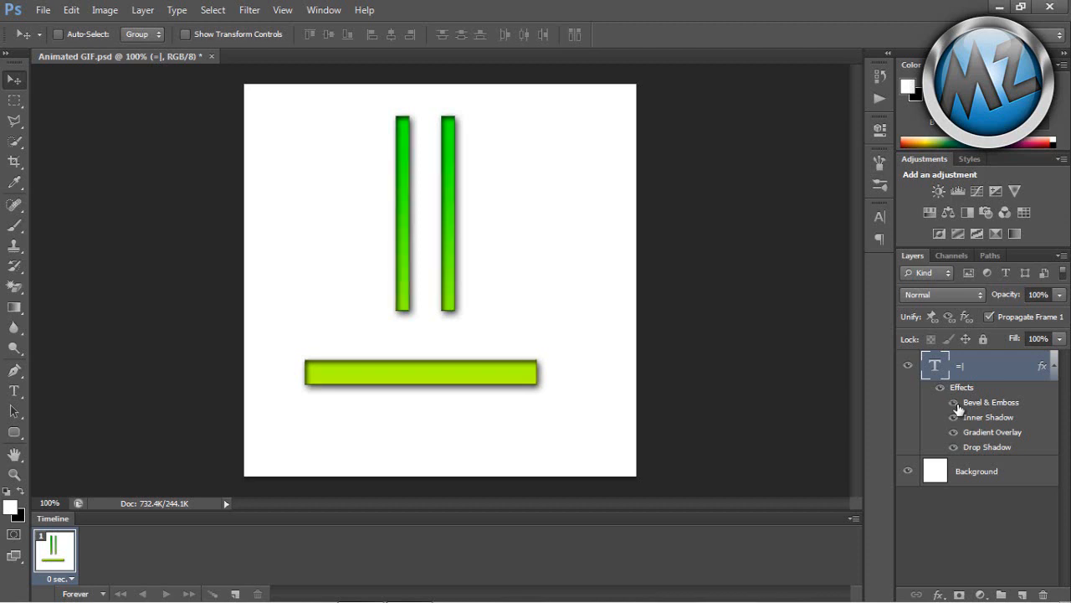
{"action": "mouse_move", "coordinate": [954, 417]}
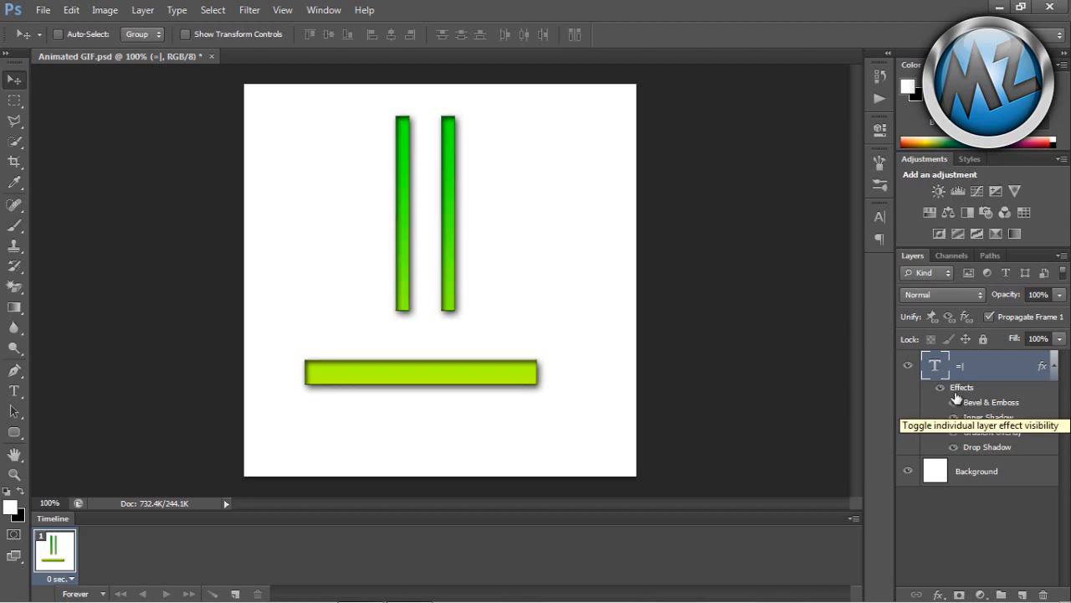
{"action": "mouse_move", "coordinate": [950, 368]}
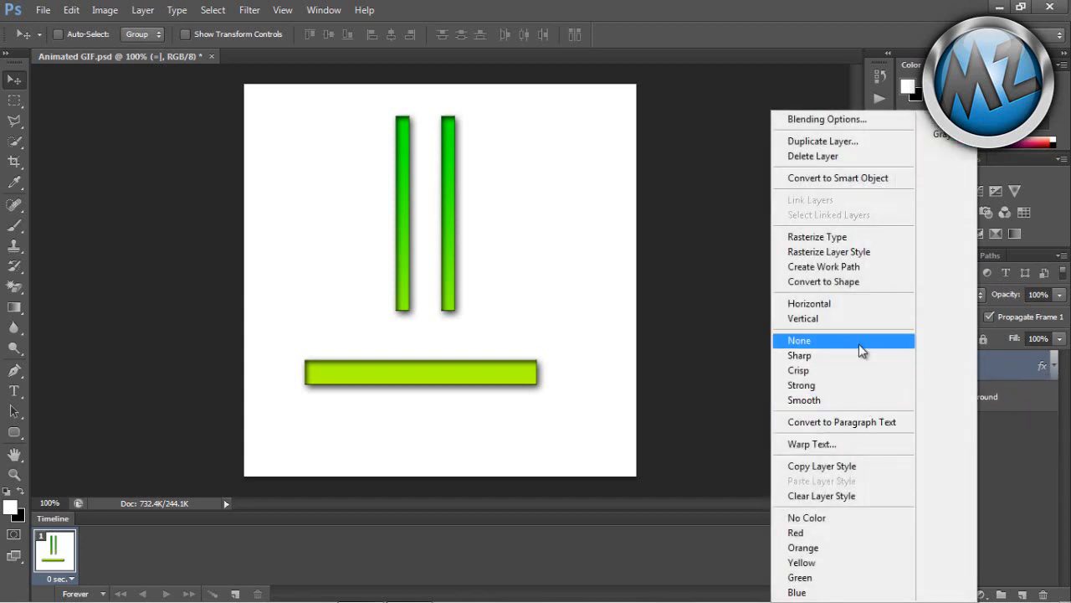
Set anti-aliasing to None, add a layer, and duplicate the text layer
{"action": "left_click", "coordinate": [800, 340]}
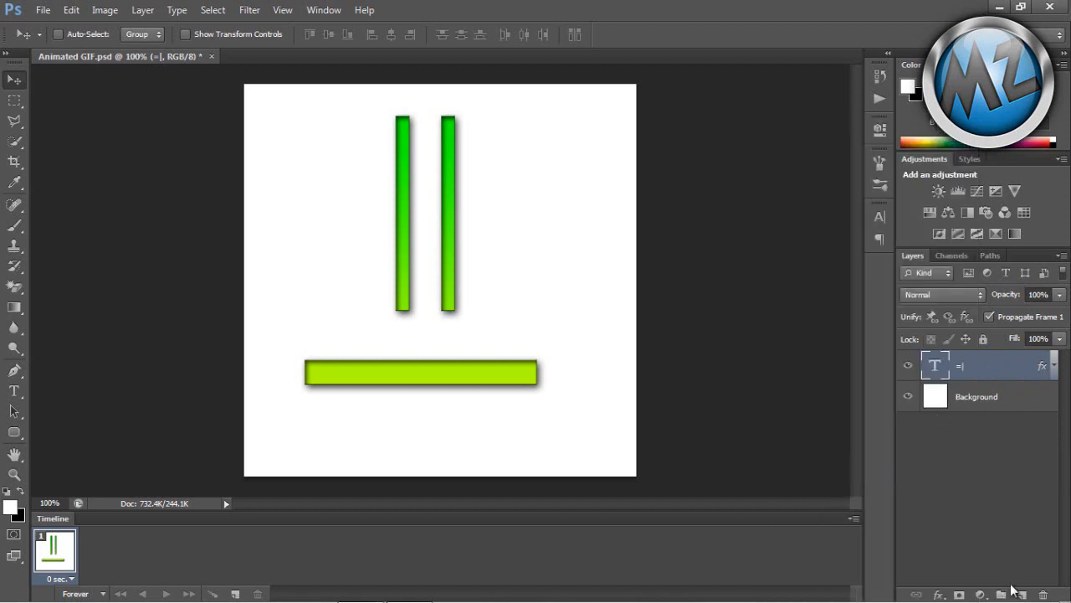
{"action": "left_click", "coordinate": [1025, 594]}
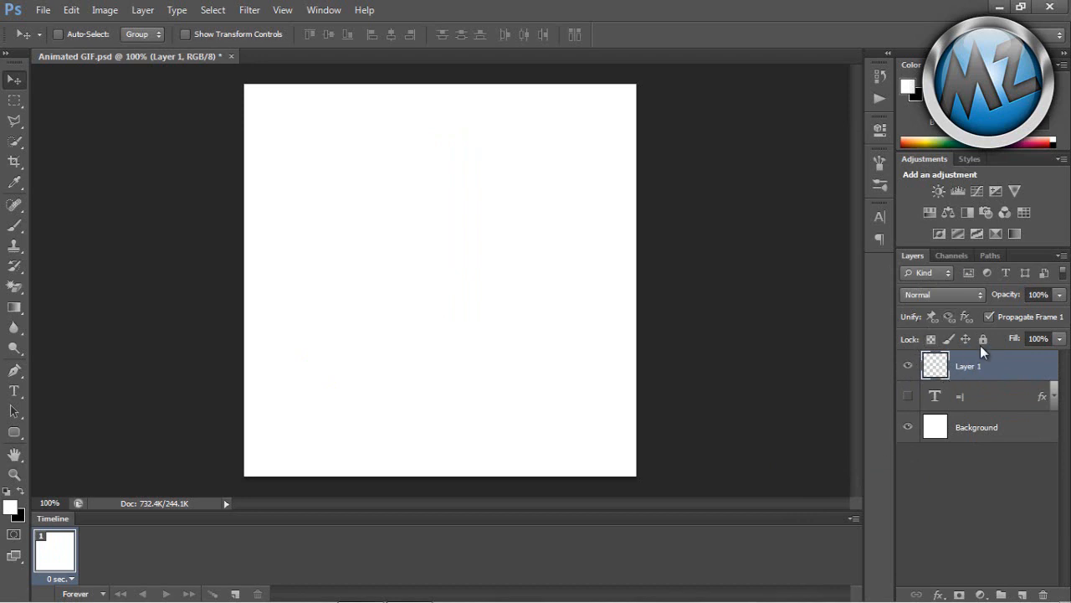
{"action": "left_click", "coordinate": [14, 391]}
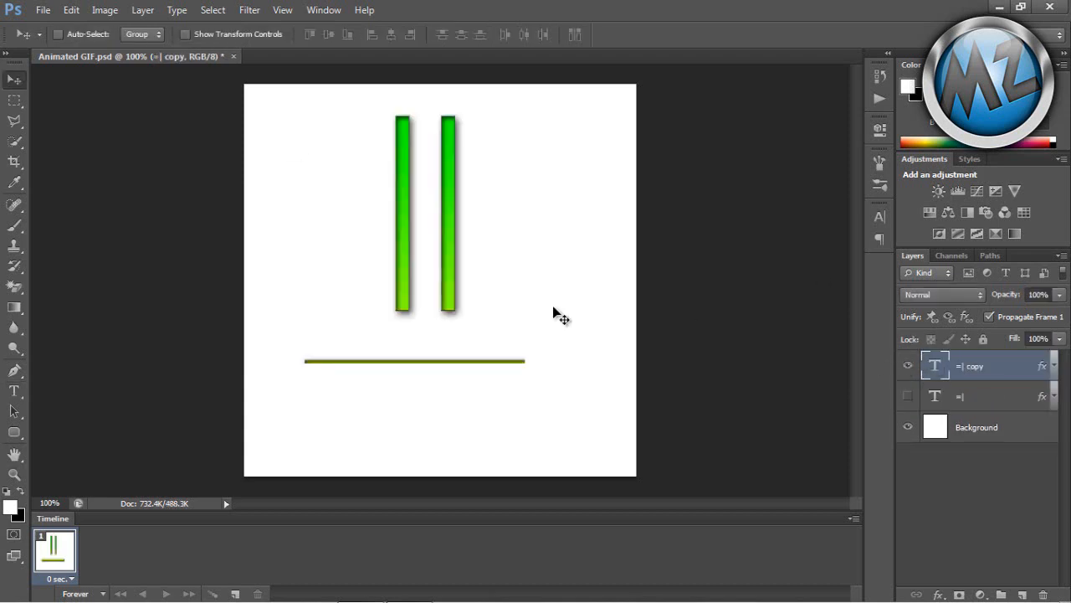
Switch the copied text layer's font family to Neon
{"action": "left_click", "coordinate": [15, 391]}
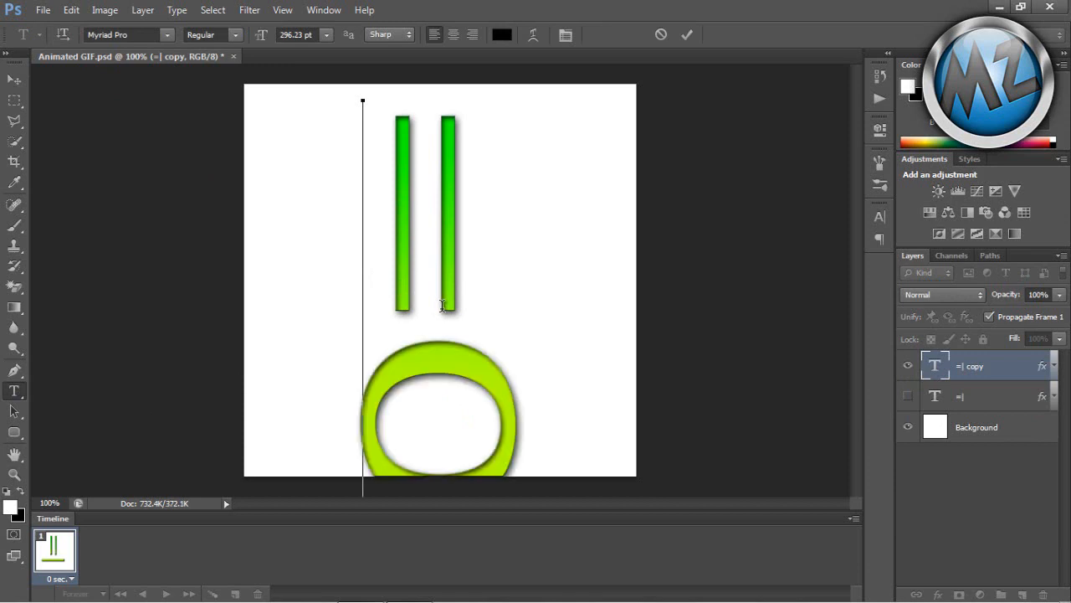
{"action": "mouse_move", "coordinate": [363, 306]}
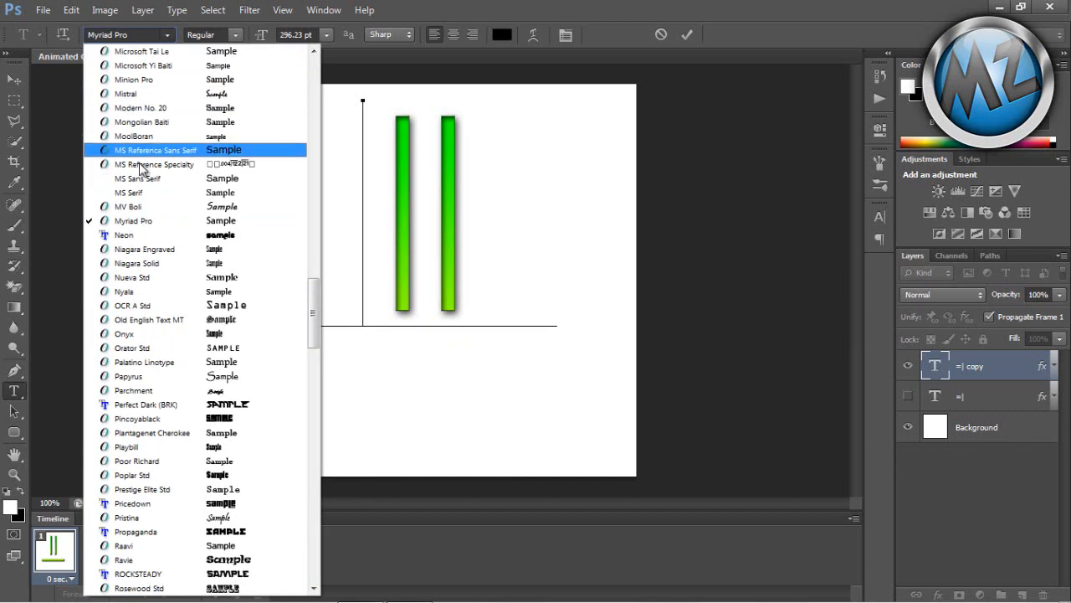
{"action": "left_click", "coordinate": [123, 234]}
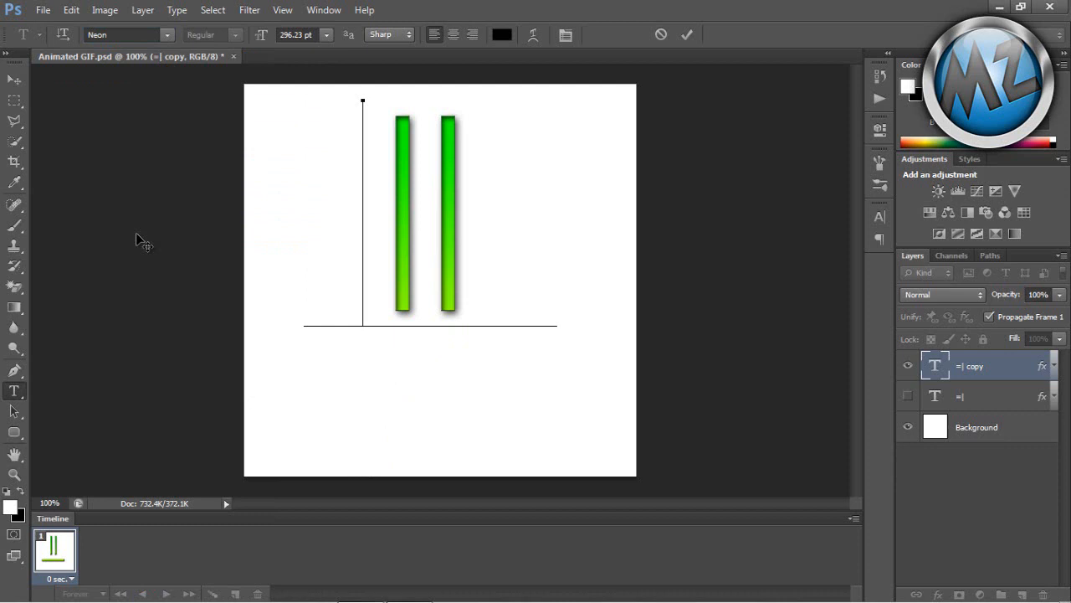
{"action": "left_click", "coordinate": [43, 10]}
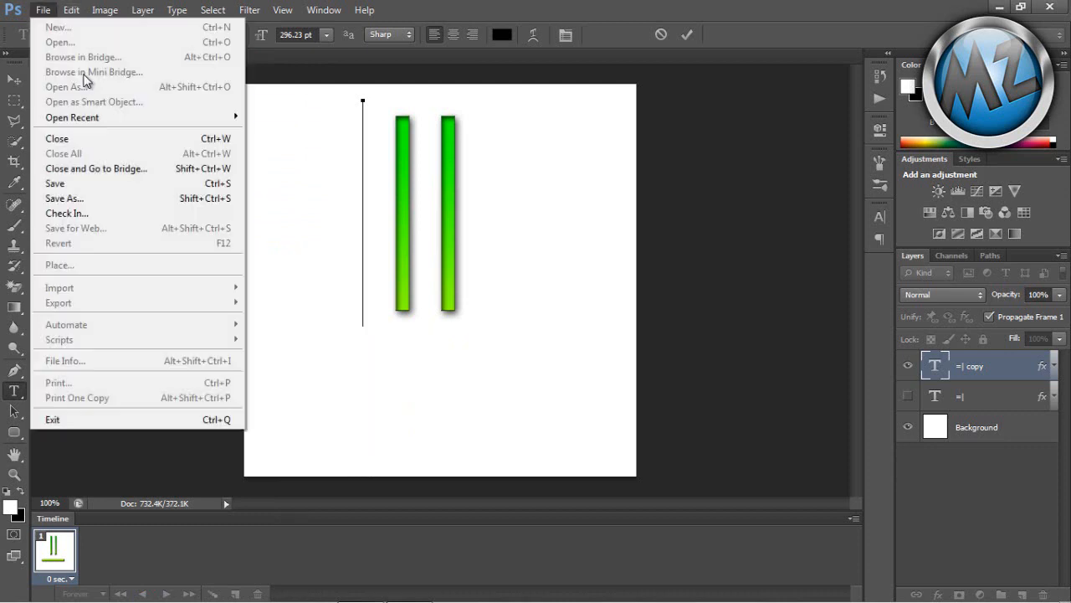
{"action": "left_click", "coordinate": [72, 10]}
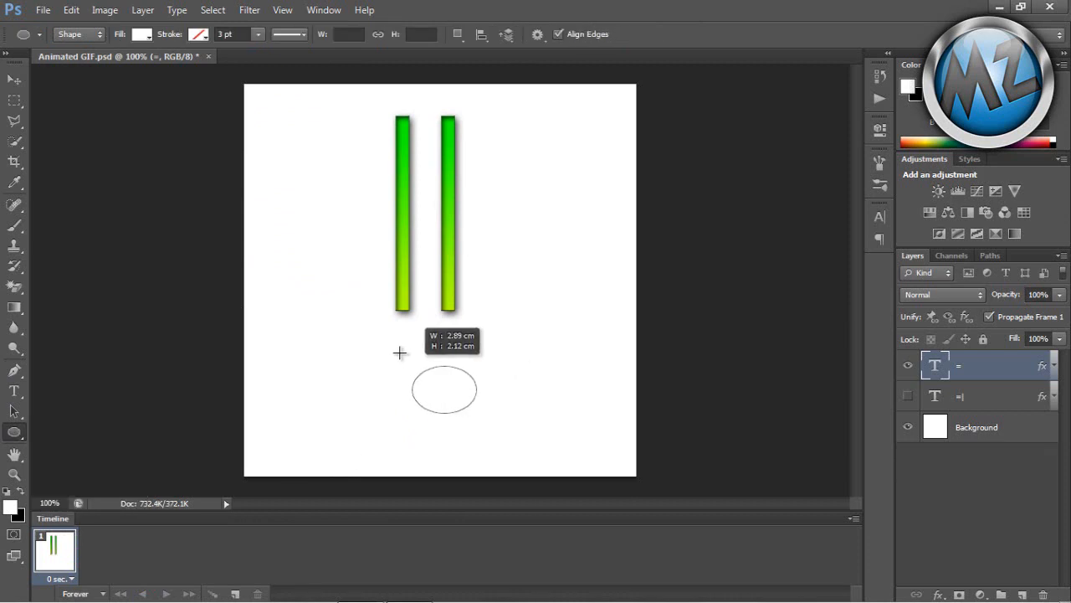
Draw an ellipse below the bars and paste the bars' green bevelled layer style onto it
{"action": "left_click_drag", "start_coordinate": [411, 348], "coordinate": [477, 402]}
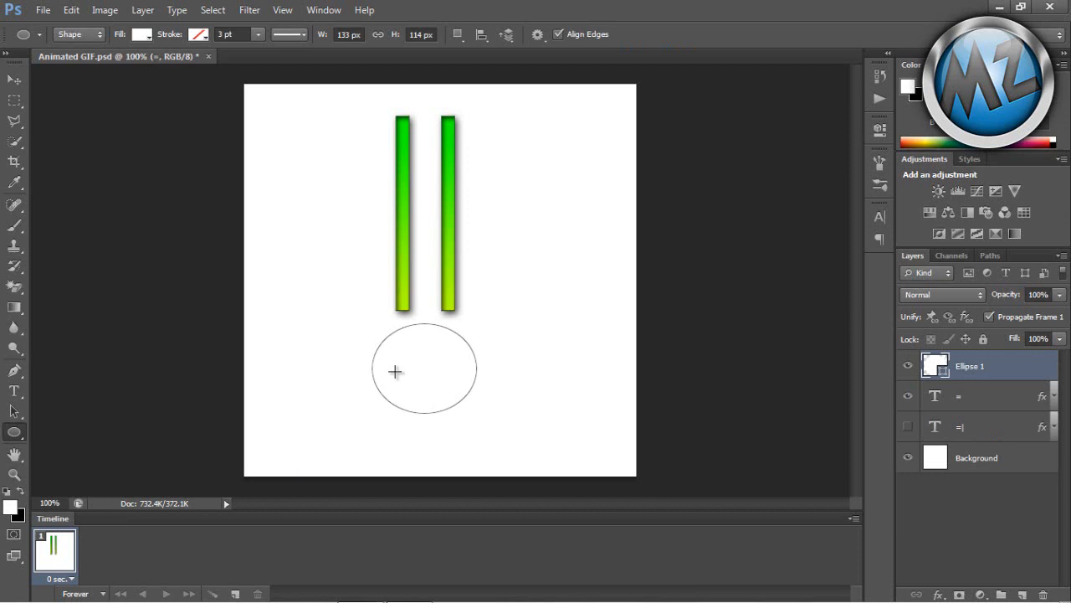
{"action": "left_click", "coordinate": [983, 396]}
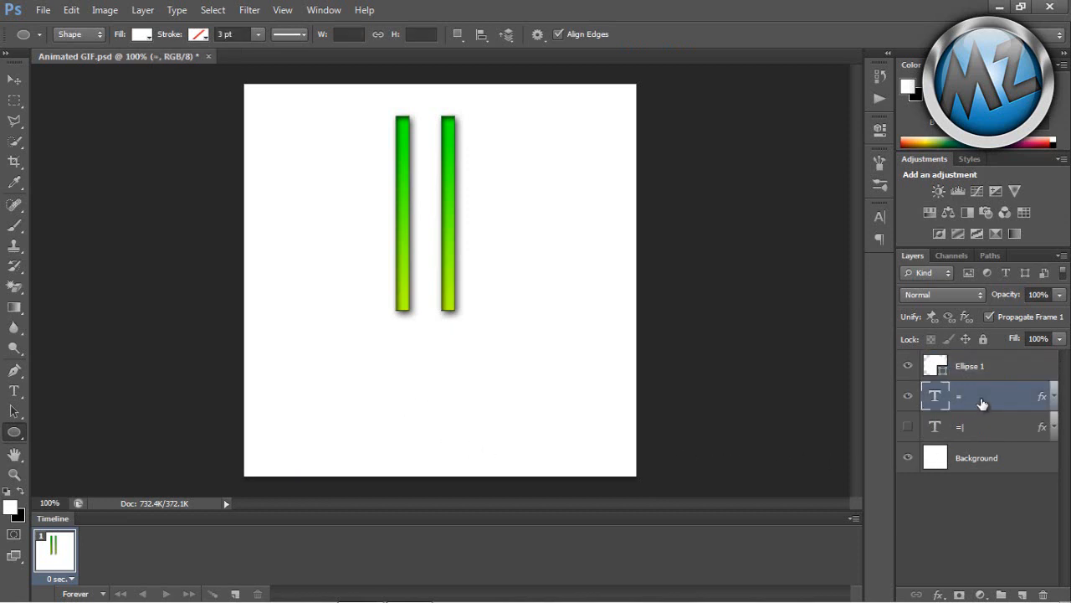
{"action": "right_click", "coordinate": [983, 404]}
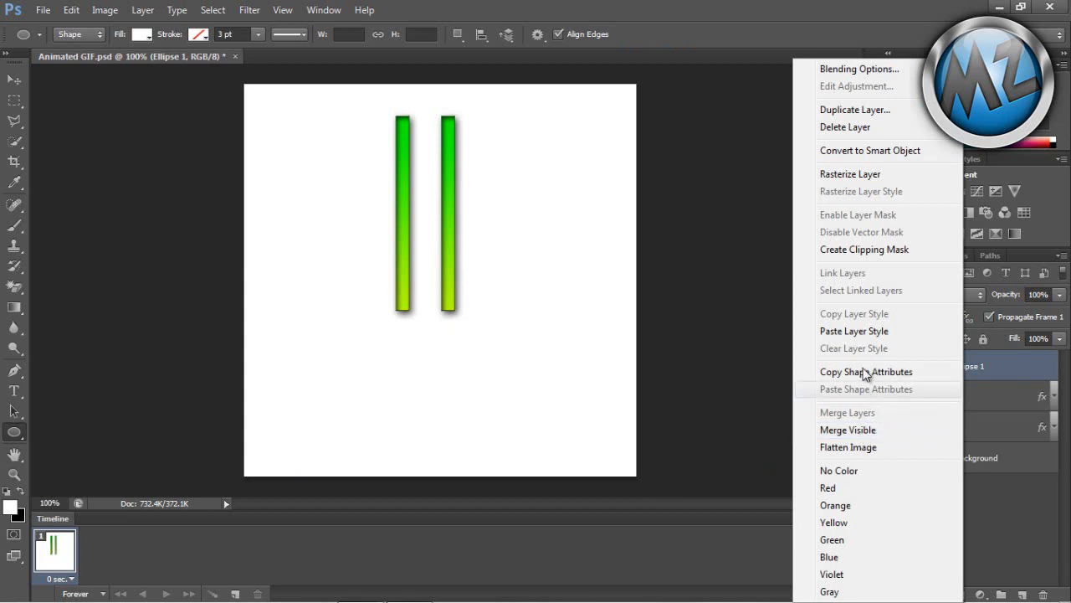
{"action": "left_click", "coordinate": [866, 389]}
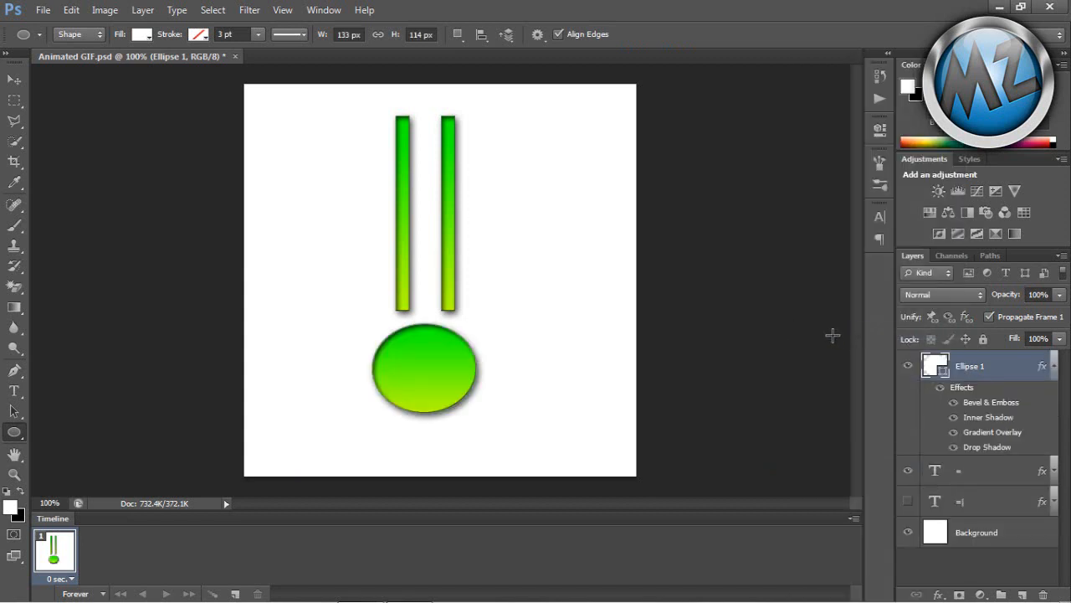
{"action": "left_click", "coordinate": [15, 81]}
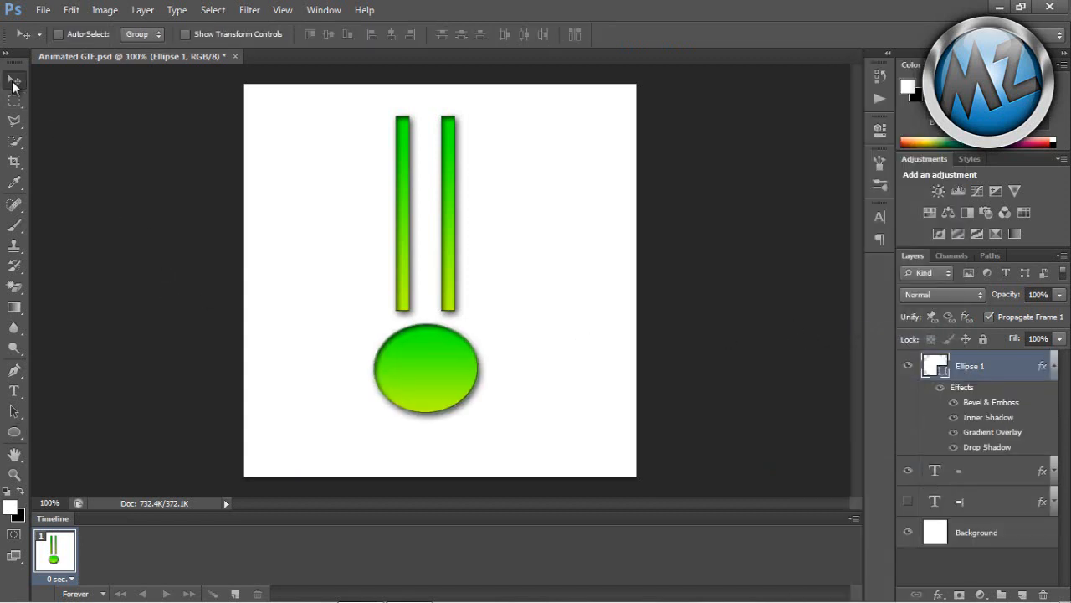
{"action": "mouse_move", "coordinate": [264, 339]}
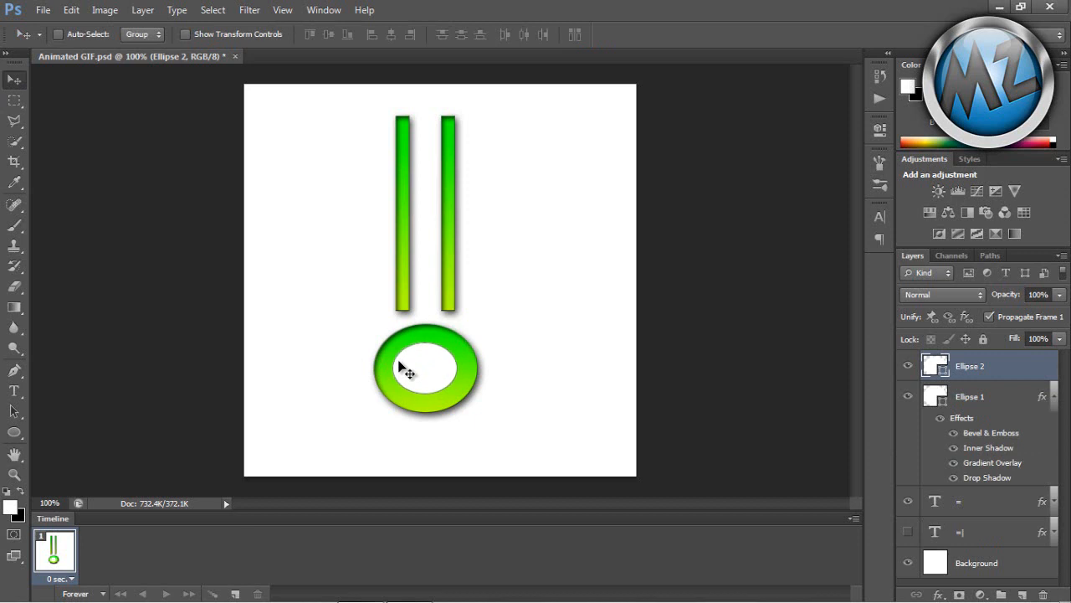
{"action": "mouse_move", "coordinate": [451, 410]}
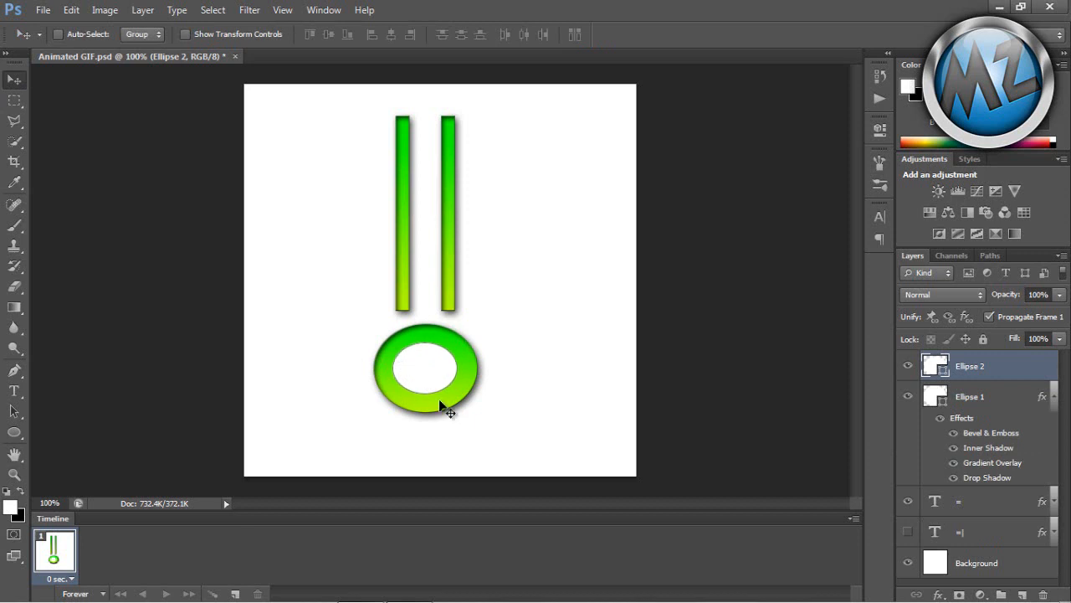
{"action": "mouse_move", "coordinate": [996, 432]}
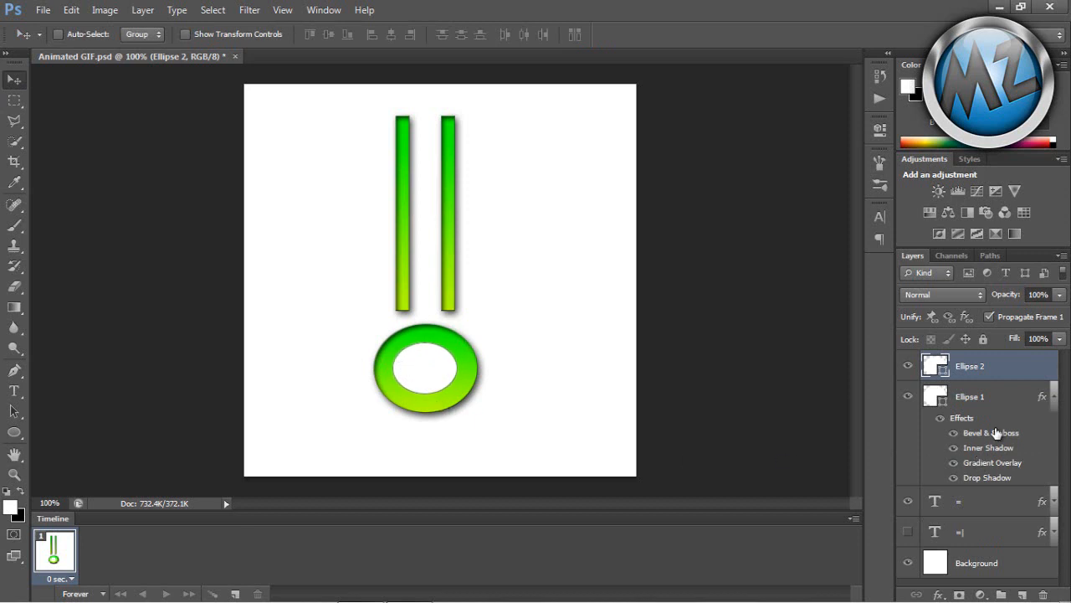
Open the Layer Style dialog for the Ellipse 1 layer
{"action": "left_click", "coordinate": [969, 396]}
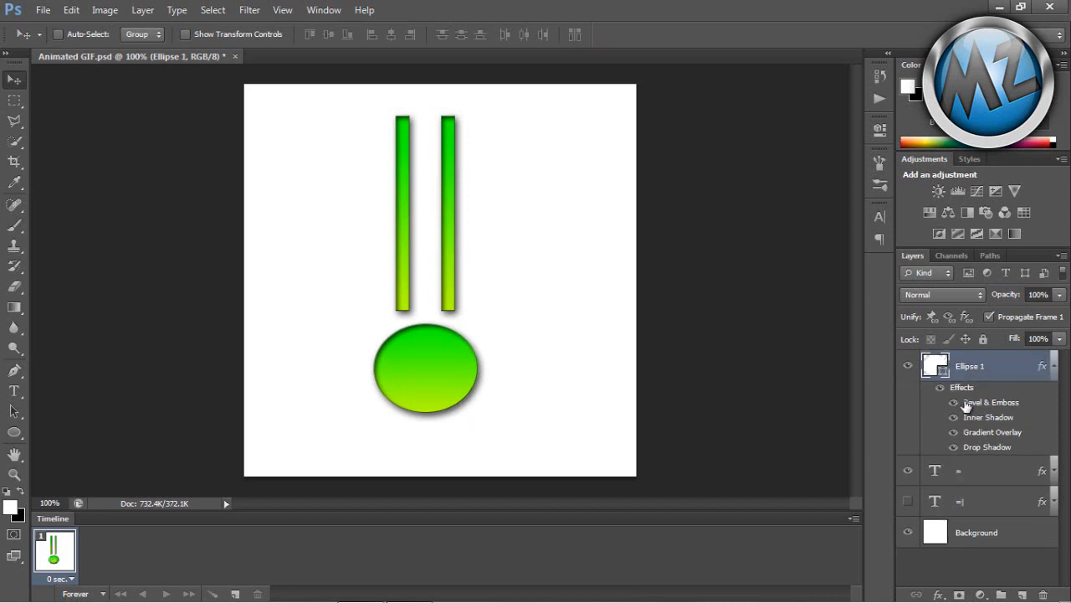
{"action": "mouse_move", "coordinate": [988, 417]}
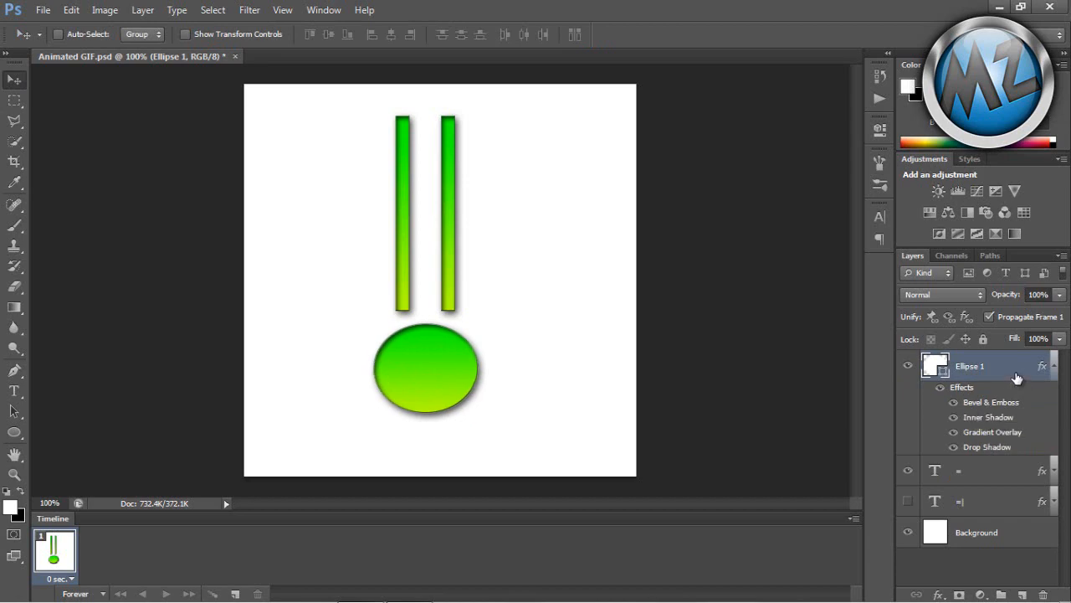
{"action": "double_click", "coordinate": [969, 365]}
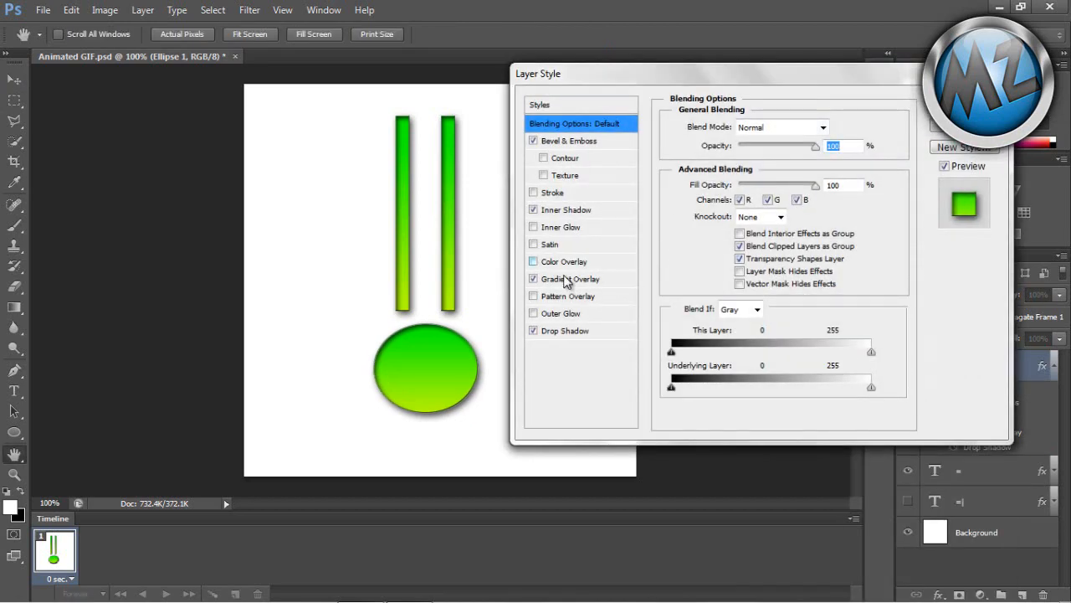
Merge the = layer into Ellipse 1, delete Background, and show the =| layer
{"action": "left_click", "coordinate": [567, 209]}
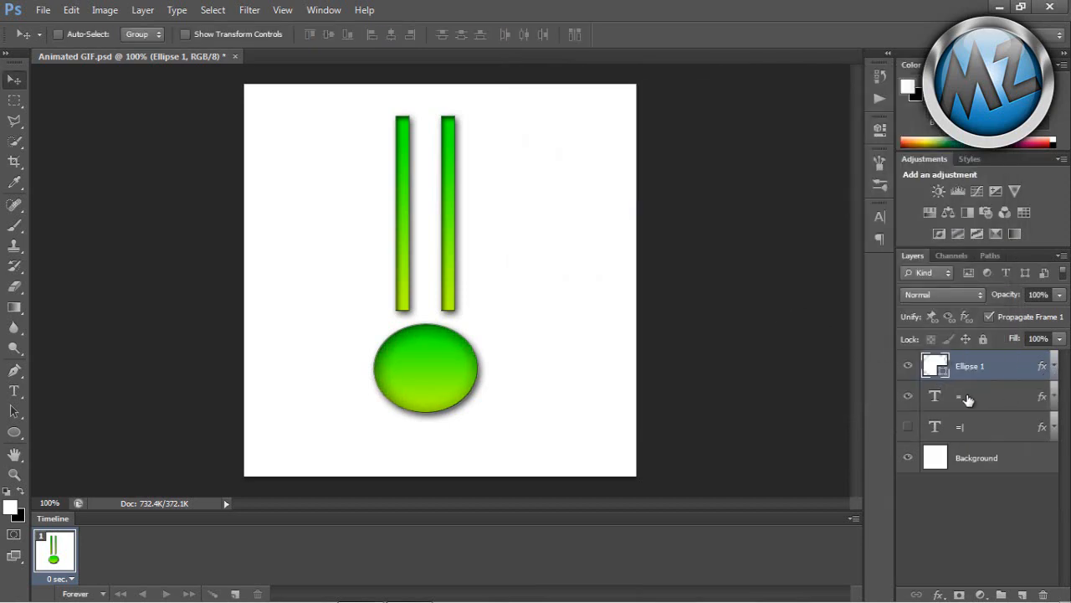
{"action": "left_click", "coordinate": [988, 396]}
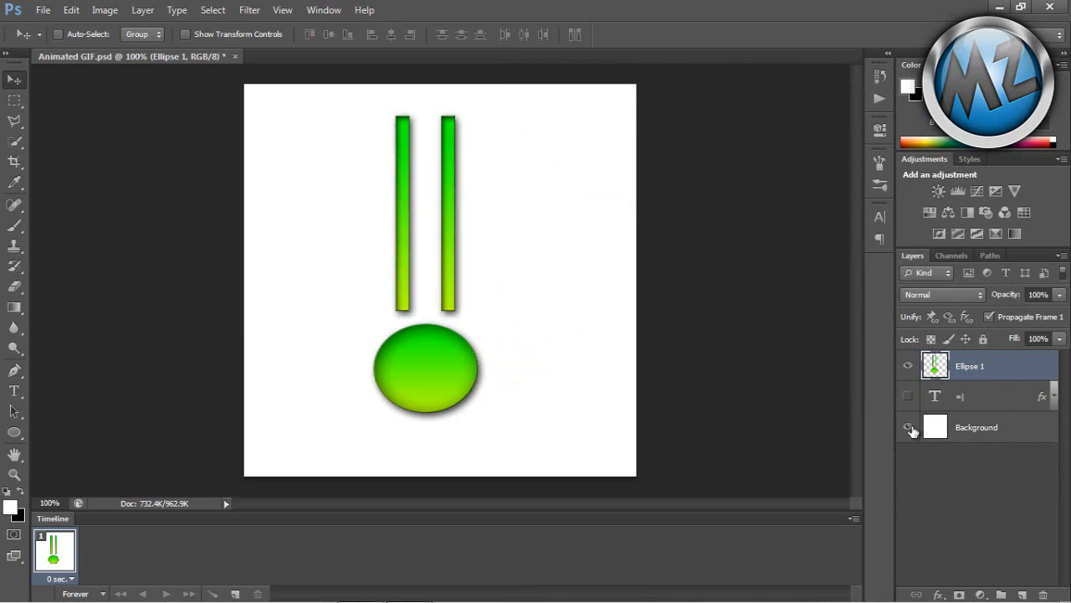
{"action": "left_click", "coordinate": [908, 427]}
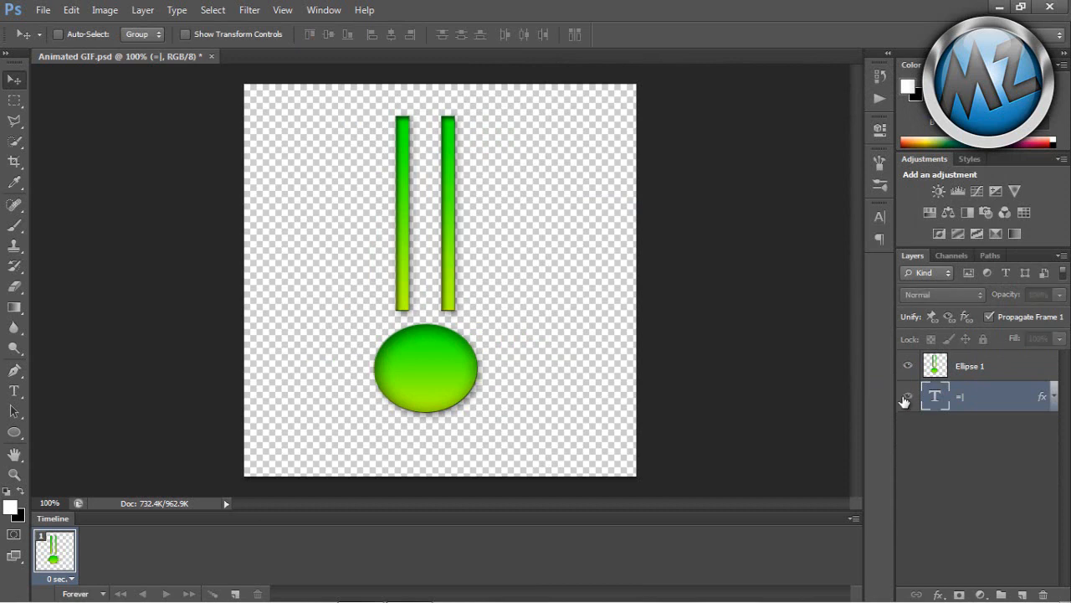
{"action": "left_click", "coordinate": [908, 395]}
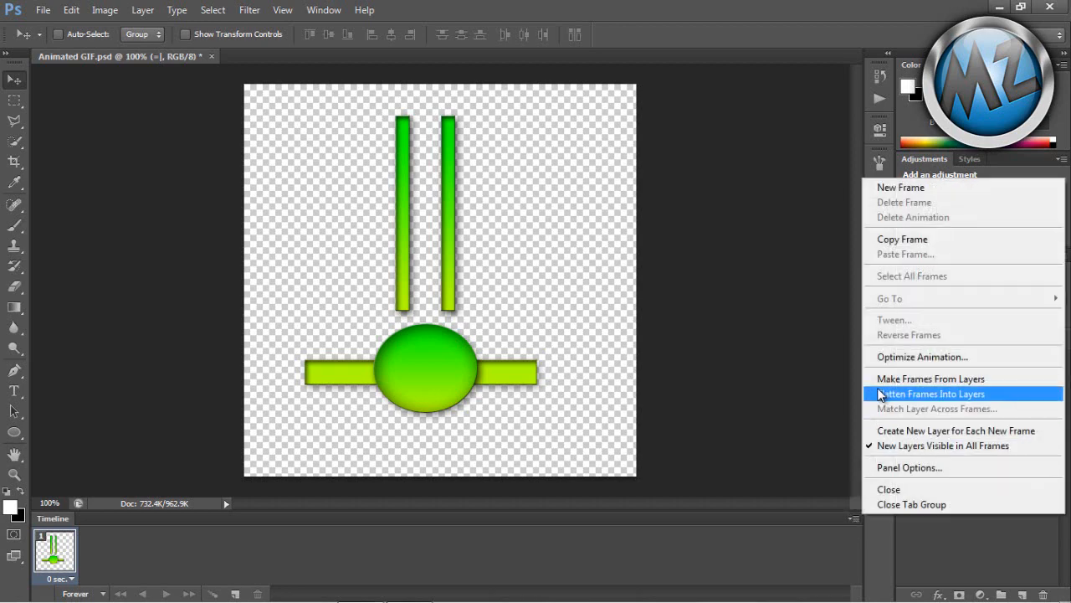
Make frames from layers, preview playback, and bring up the Tween dialog
{"action": "left_click", "coordinate": [930, 393]}
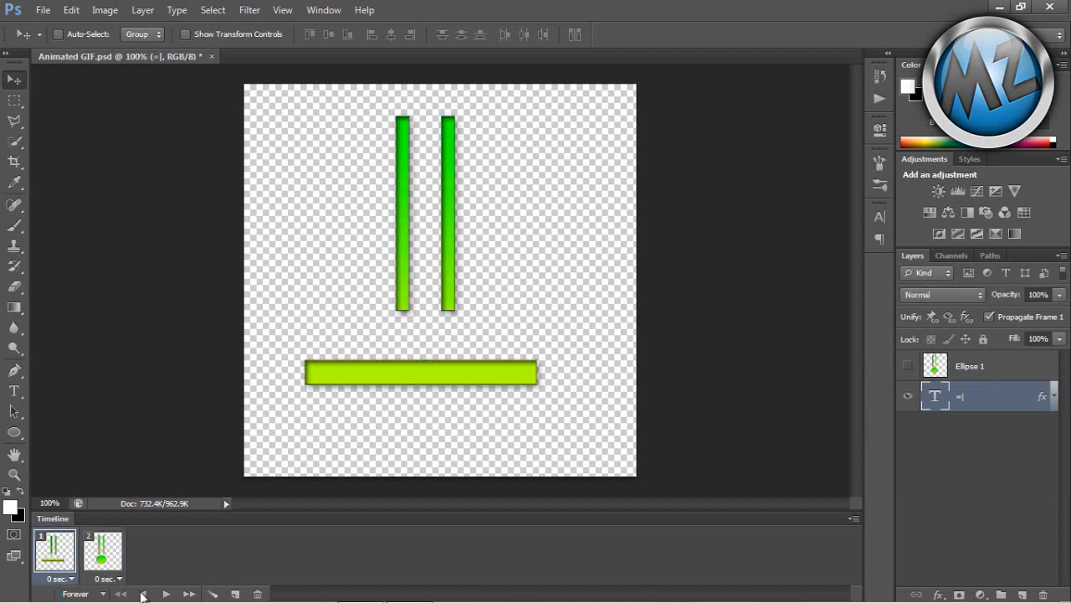
{"action": "left_click", "coordinate": [102, 552]}
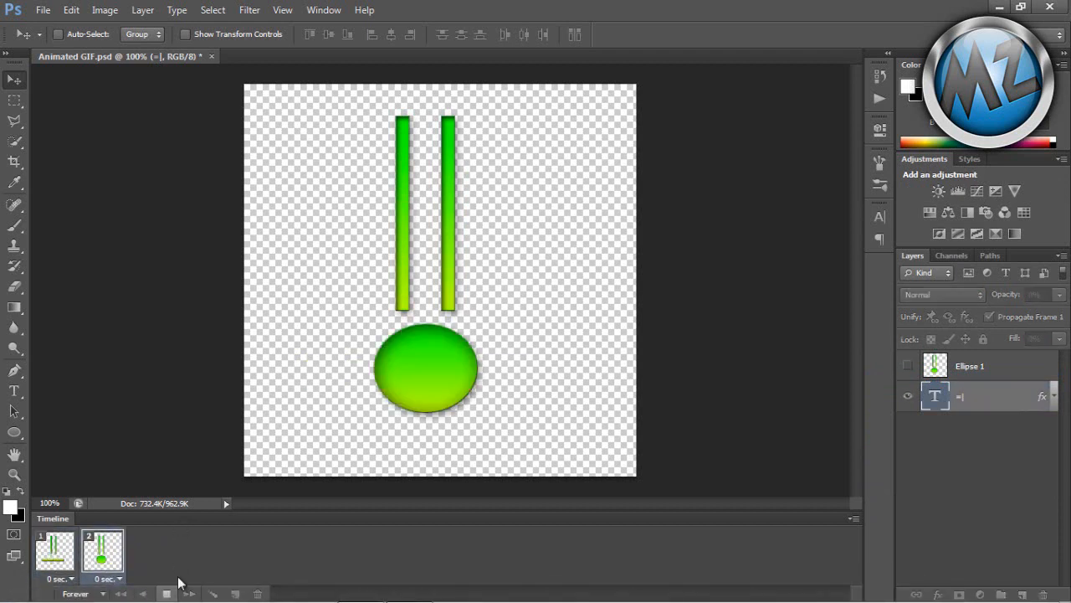
{"action": "mouse_move", "coordinate": [158, 556]}
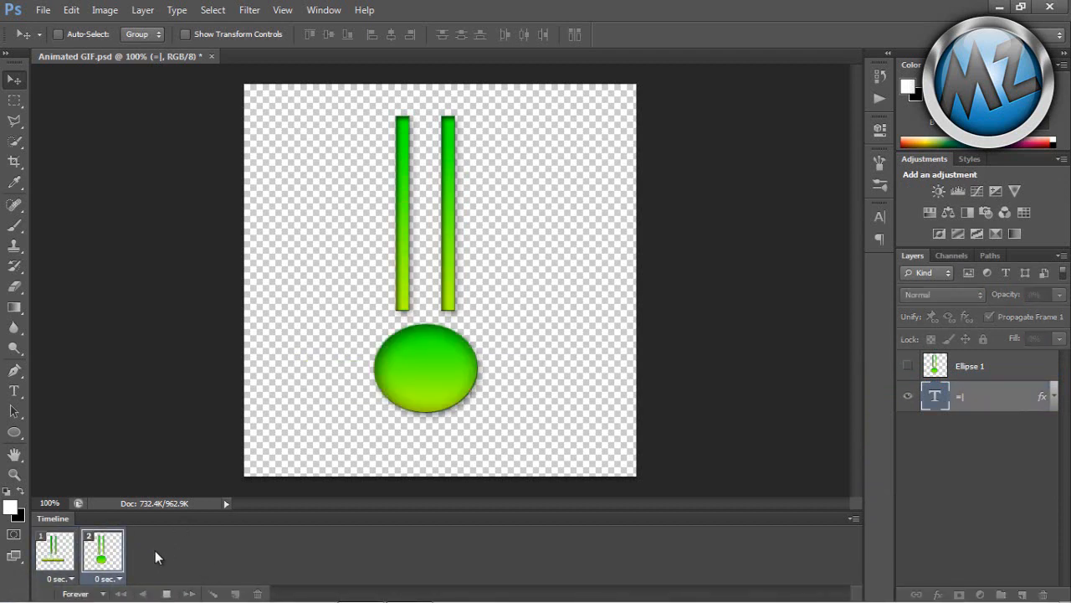
{"action": "left_click", "coordinate": [54, 553]}
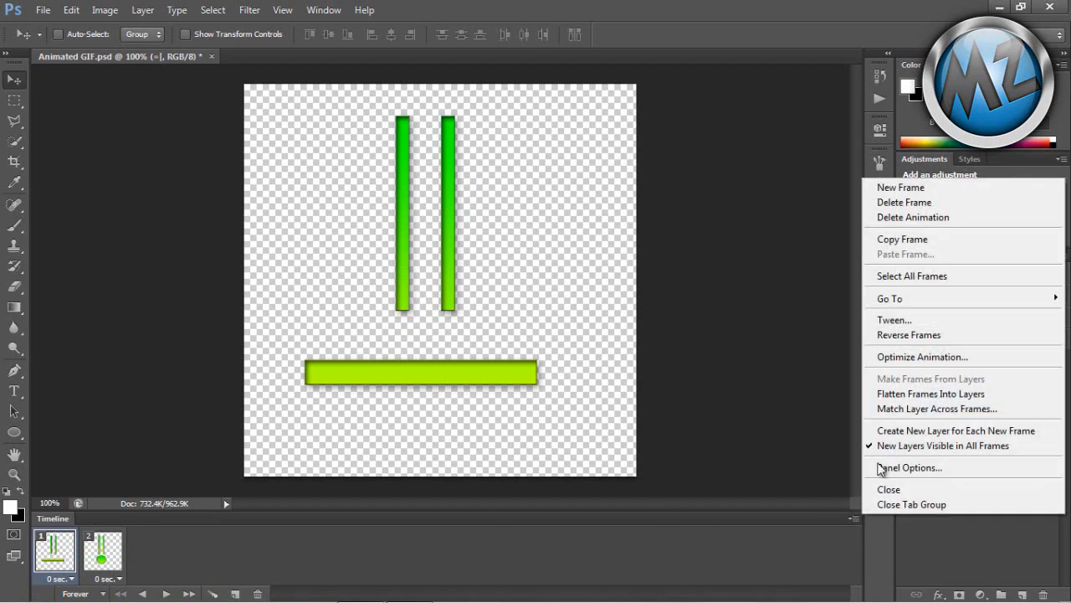
{"action": "mouse_move", "coordinate": [889, 390]}
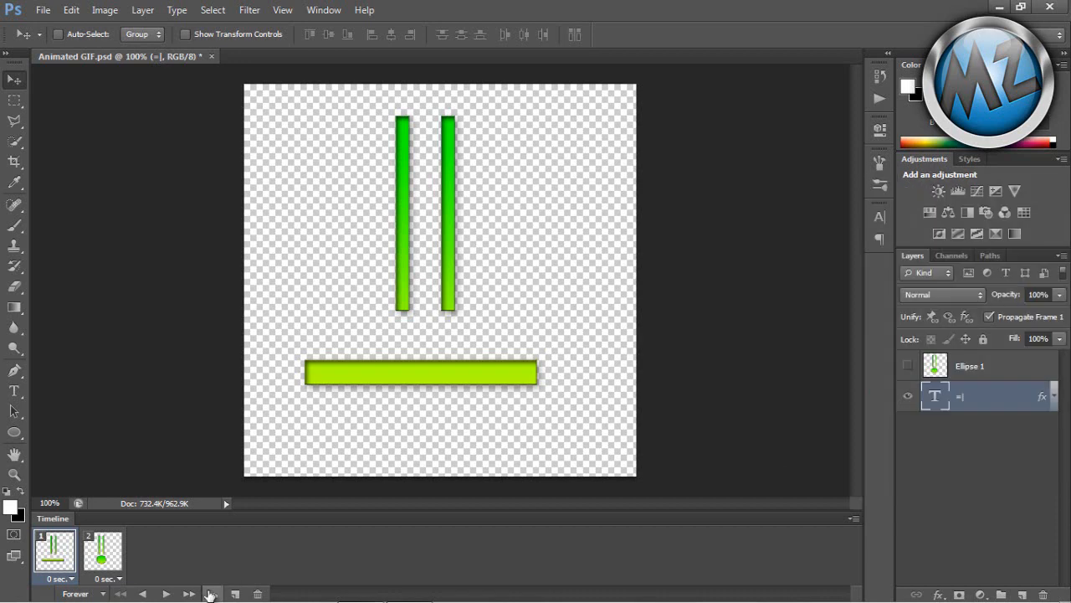
{"action": "left_click", "coordinate": [211, 592]}
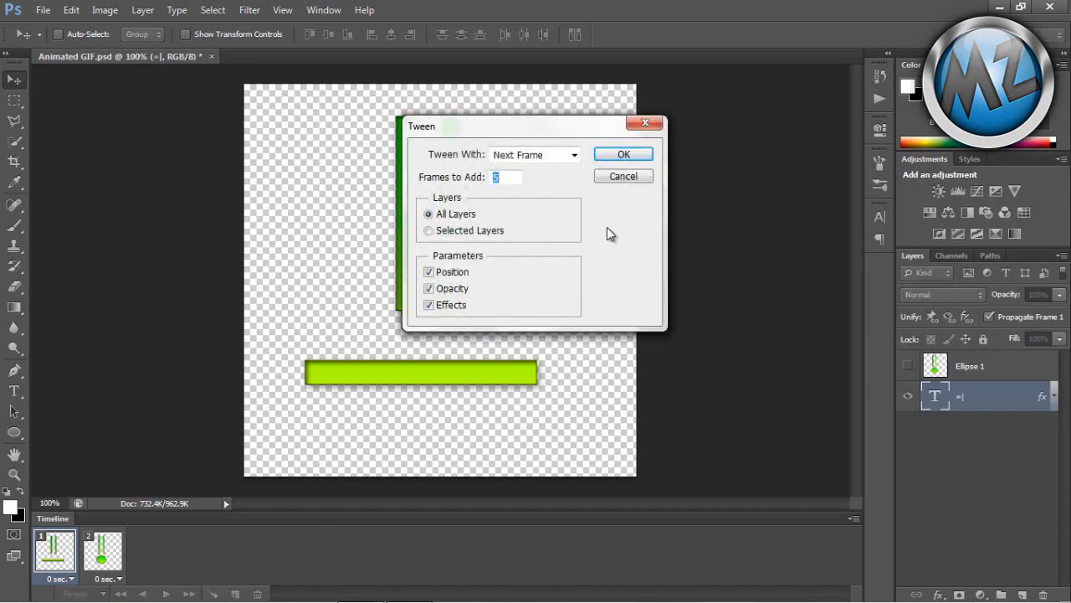
{"action": "mouse_move", "coordinate": [527, 166]}
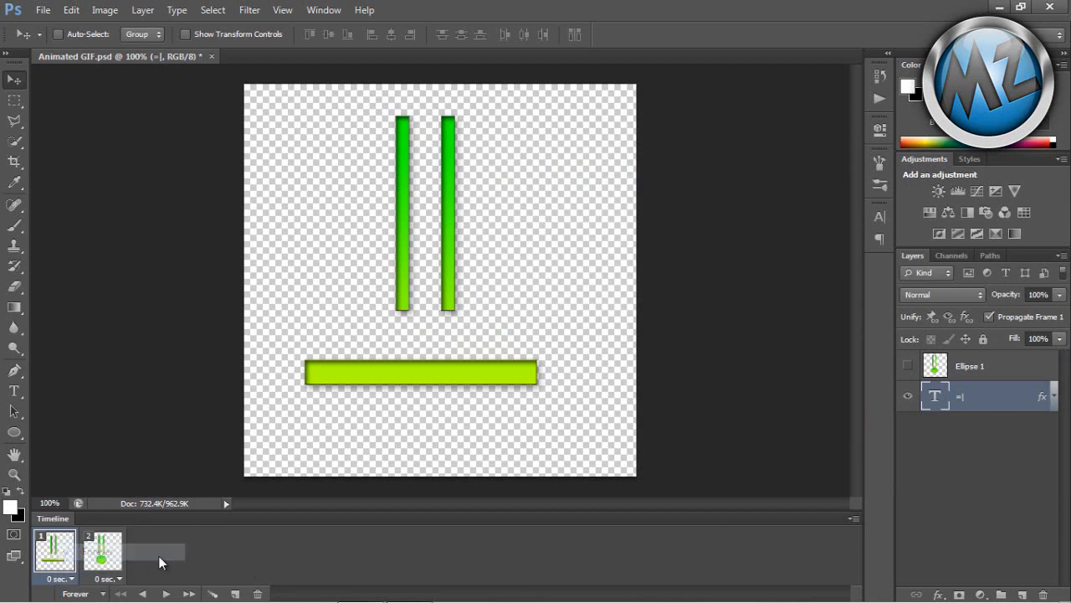
{"action": "mouse_move", "coordinate": [166, 593]}
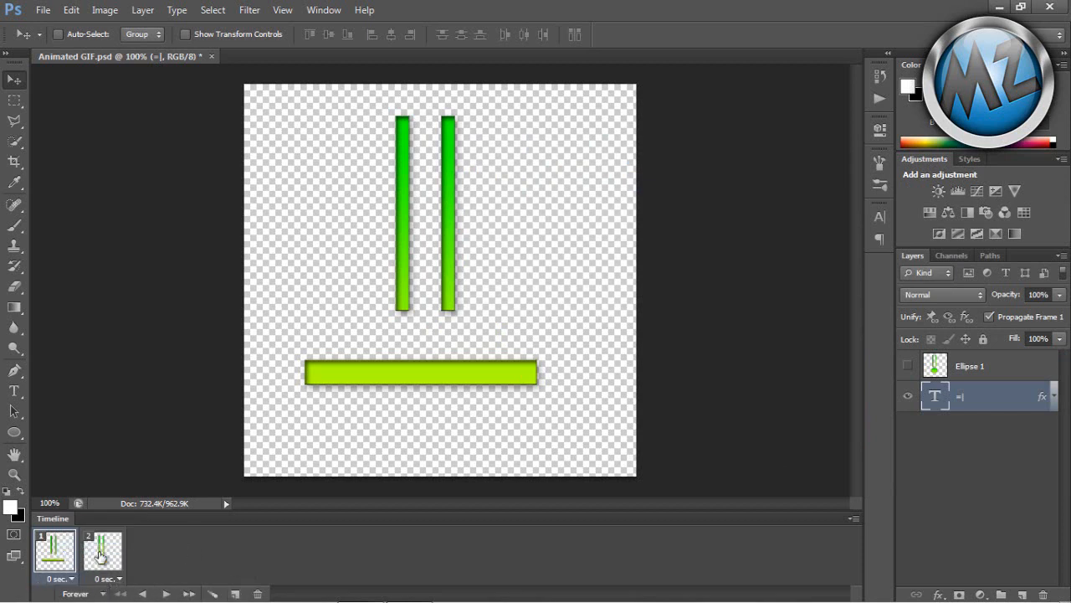
Try a 2-second delay on both animation frames
{"action": "left_click", "coordinate": [119, 578]}
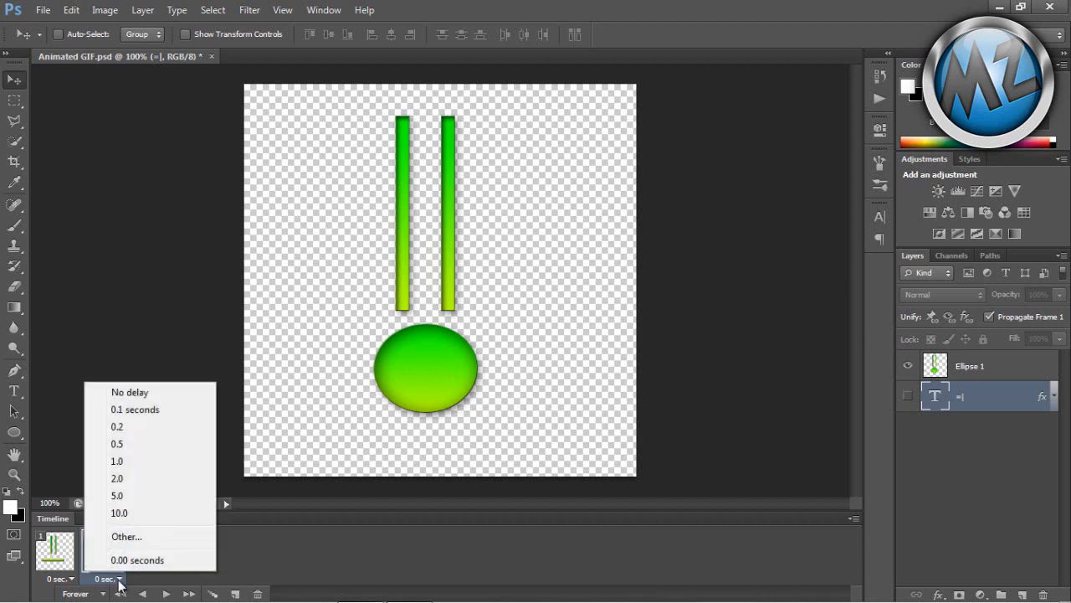
{"action": "mouse_move", "coordinate": [118, 426]}
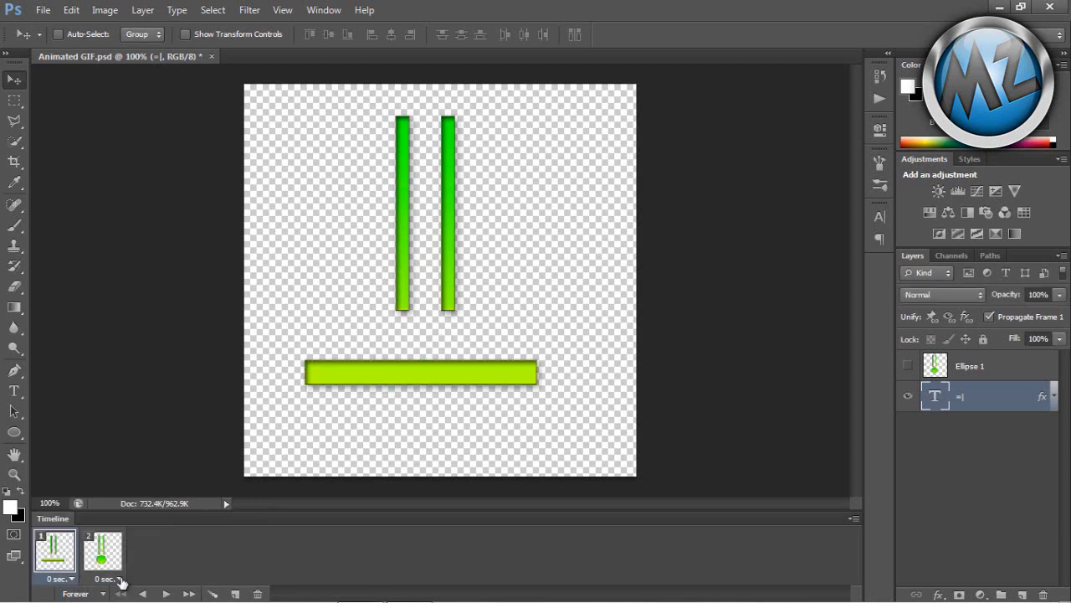
{"action": "left_click", "coordinate": [107, 578]}
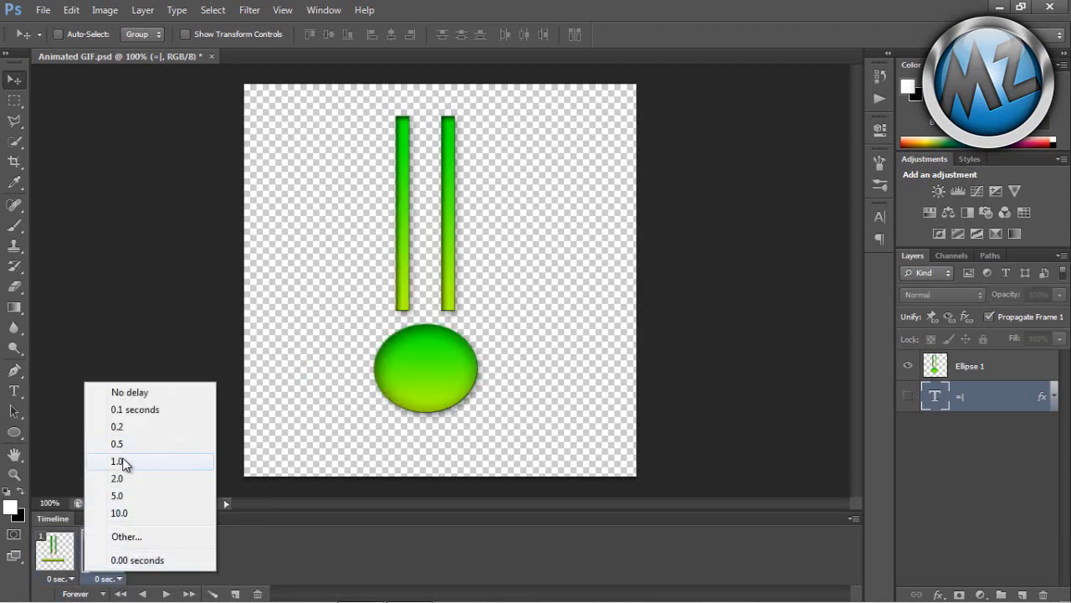
{"action": "mouse_move", "coordinate": [117, 478]}
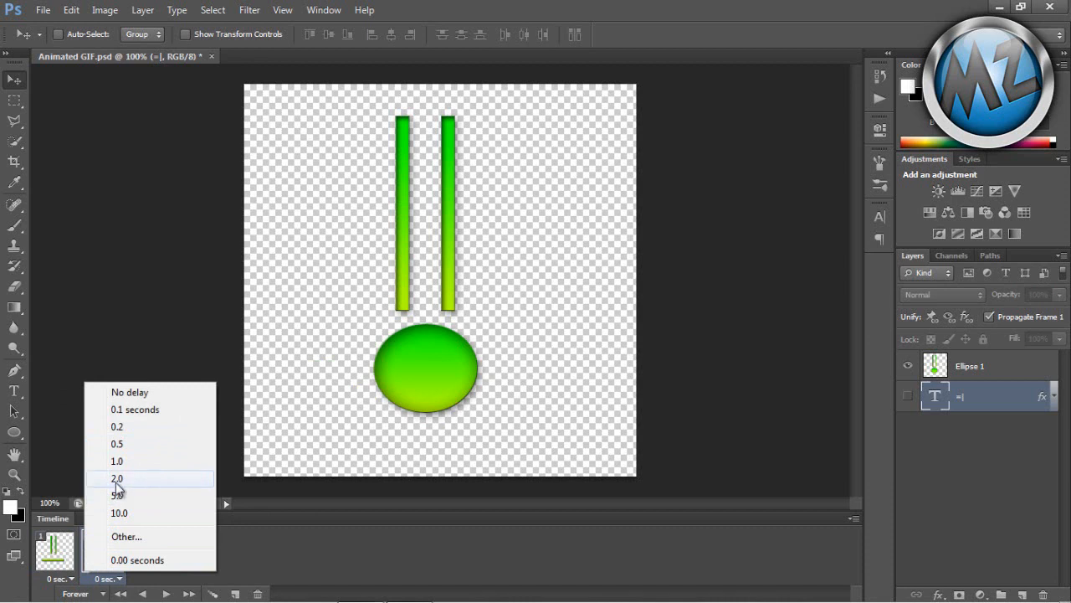
{"action": "left_click", "coordinate": [117, 478]}
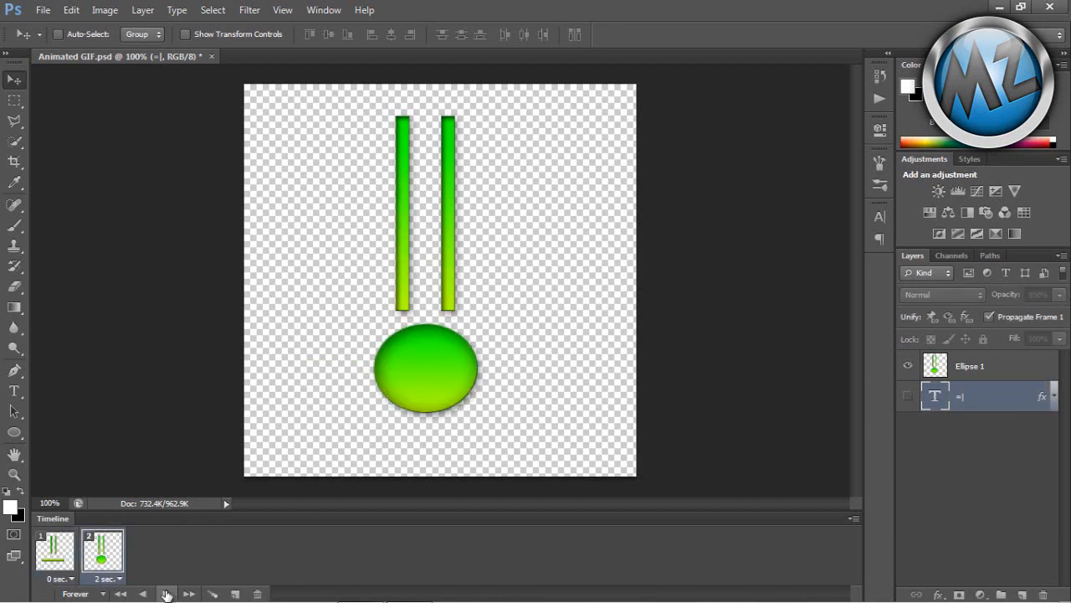
{"action": "left_click", "coordinate": [57, 578]}
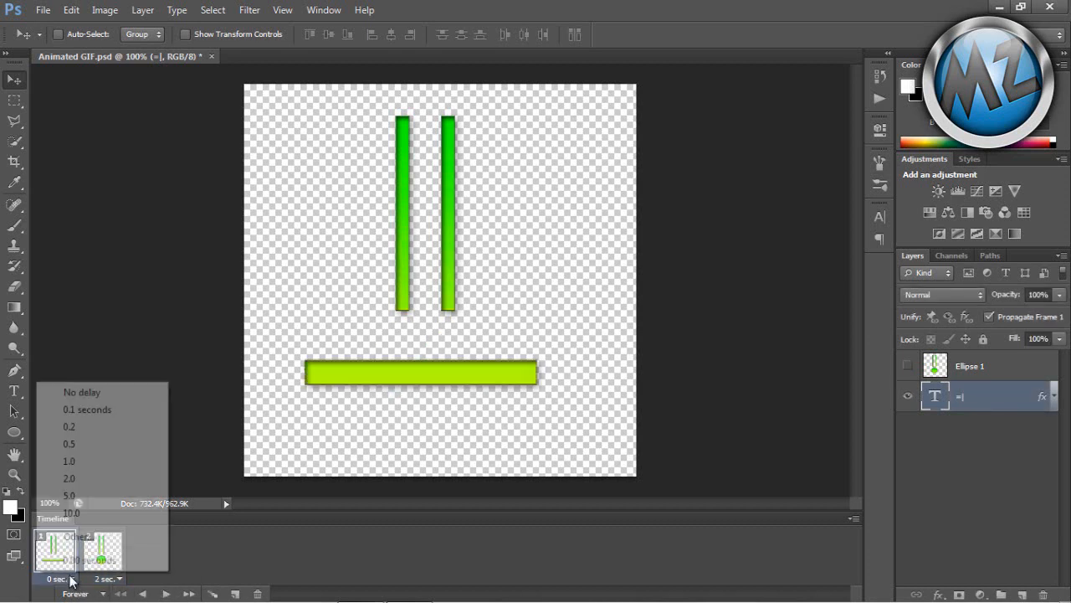
{"action": "left_click", "coordinate": [69, 478]}
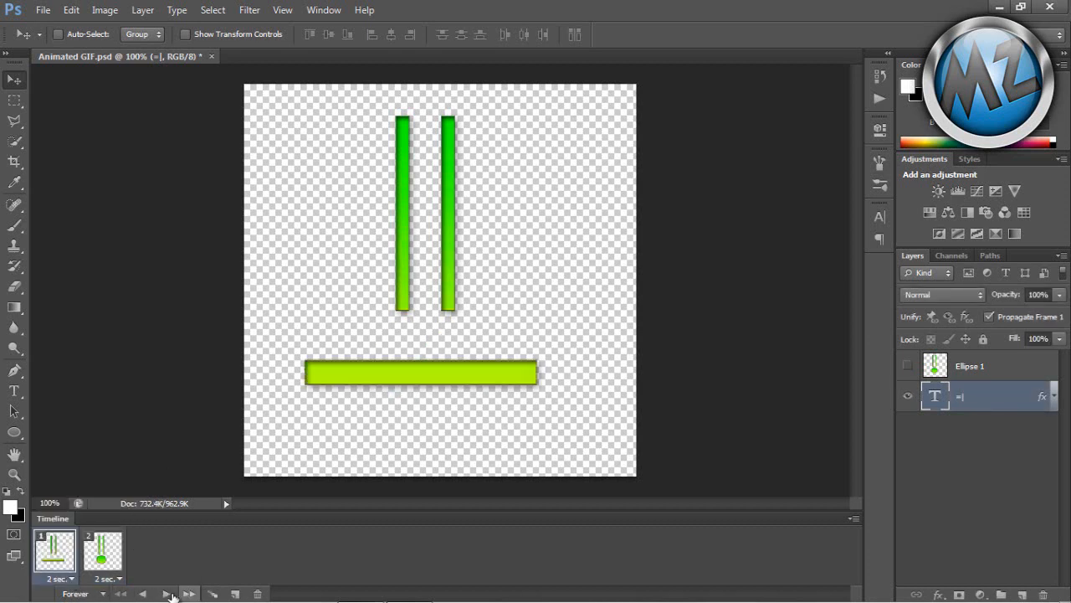
{"action": "left_click", "coordinate": [116, 578]}
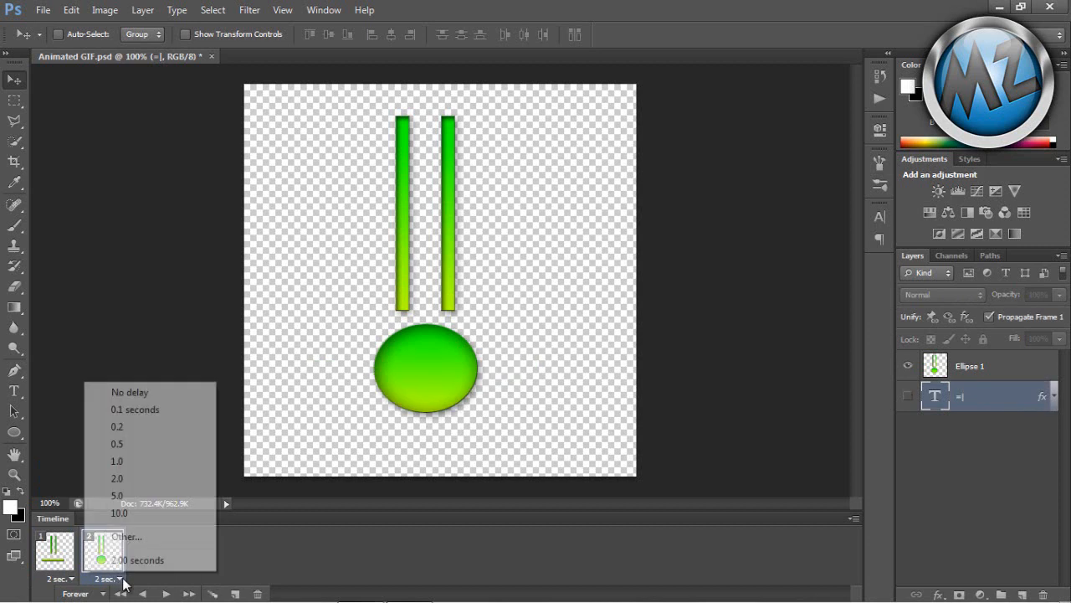
{"action": "left_click", "coordinate": [130, 392]}
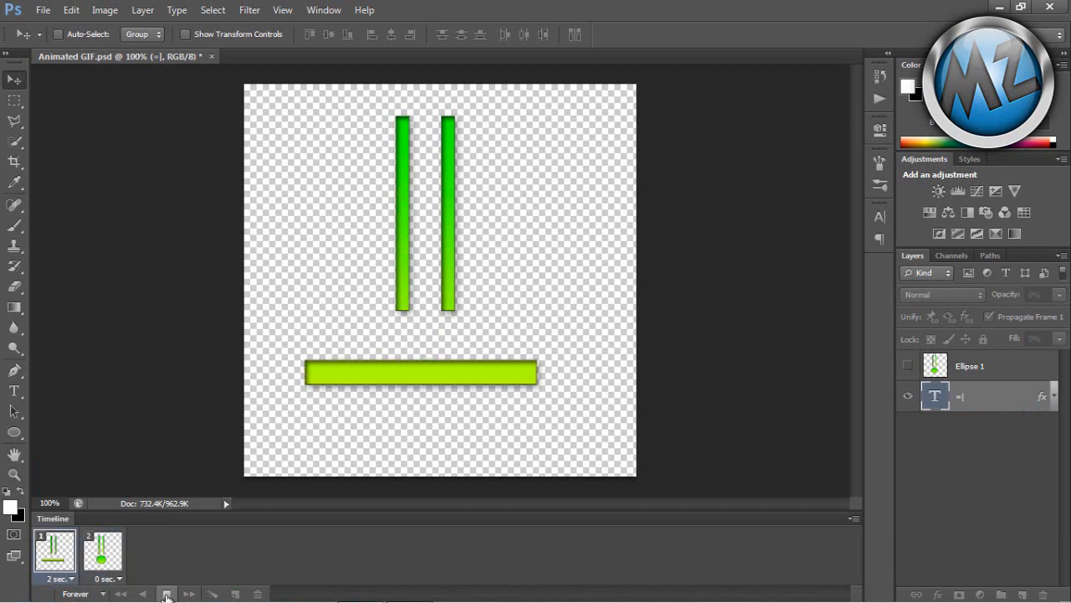
{"action": "left_click", "coordinate": [107, 578]}
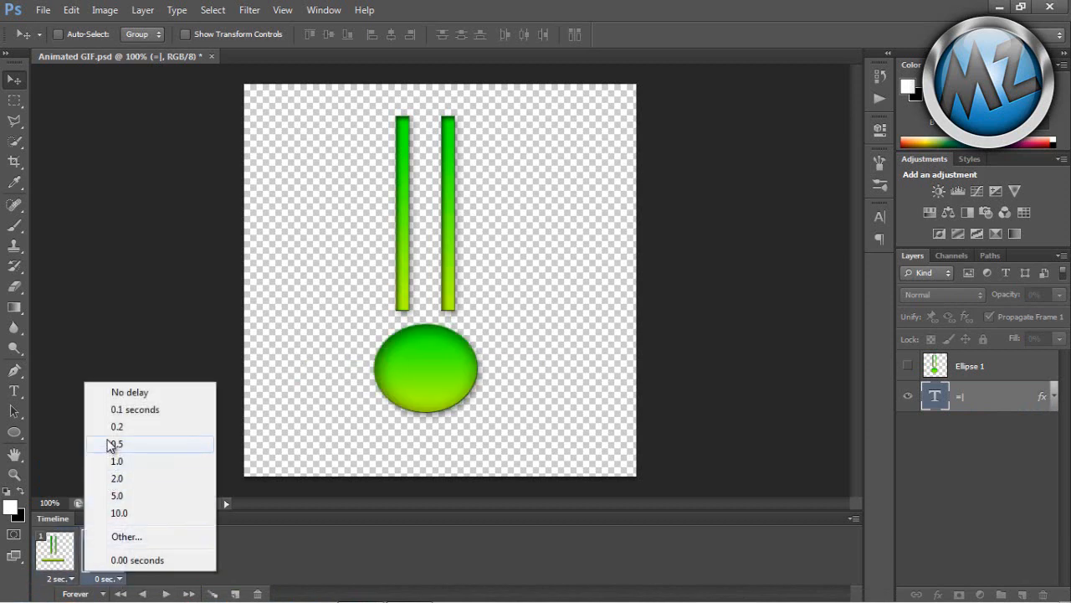
{"action": "left_click", "coordinate": [117, 426]}
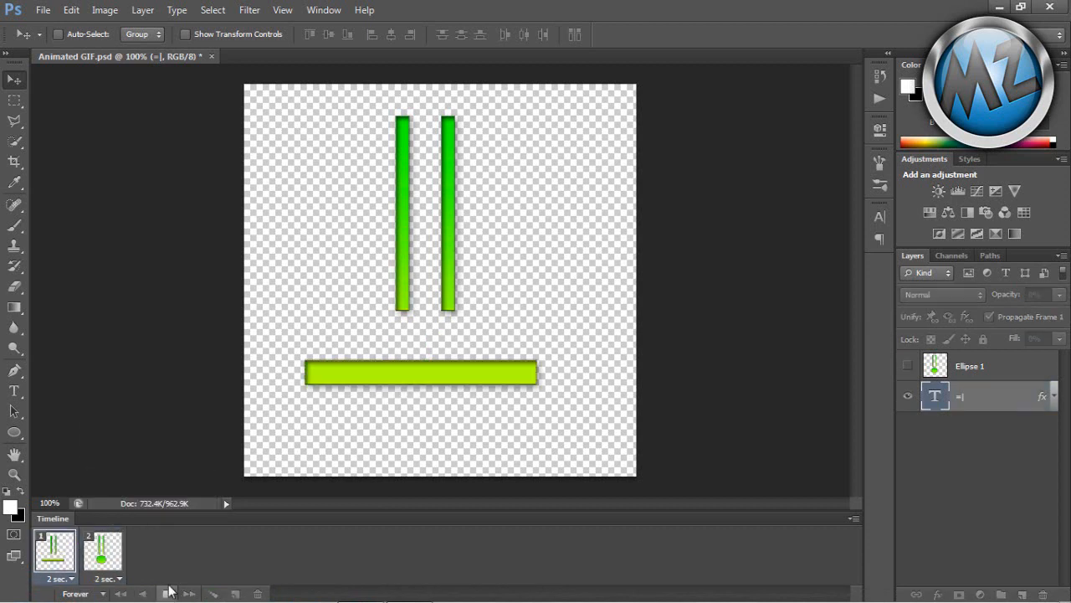
Set both frames to a 1-second delay and preview the loop
{"action": "left_click", "coordinate": [102, 555]}
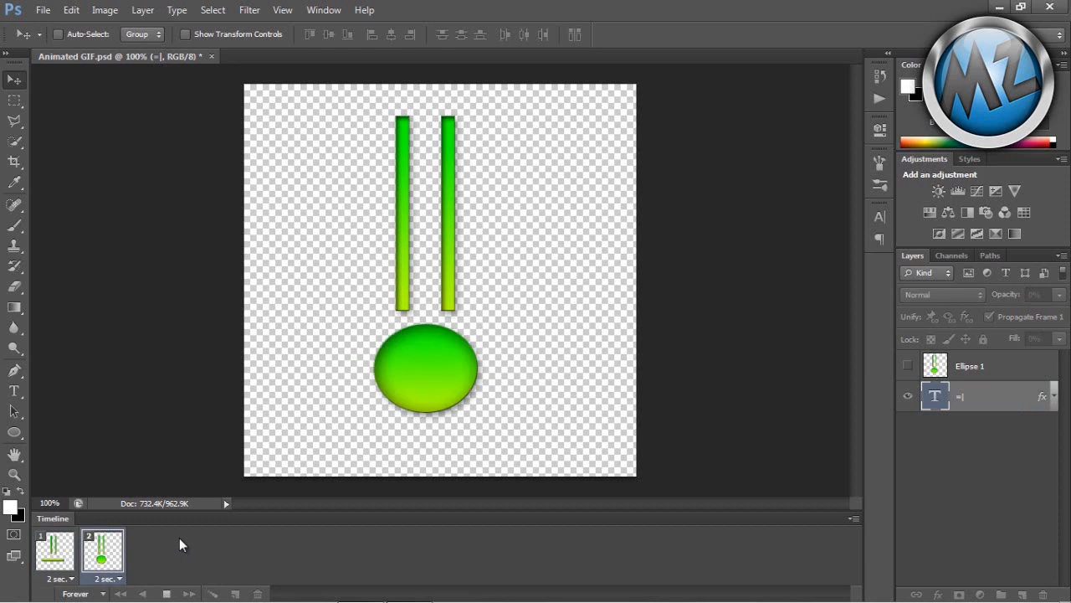
{"action": "left_click", "coordinate": [54, 552]}
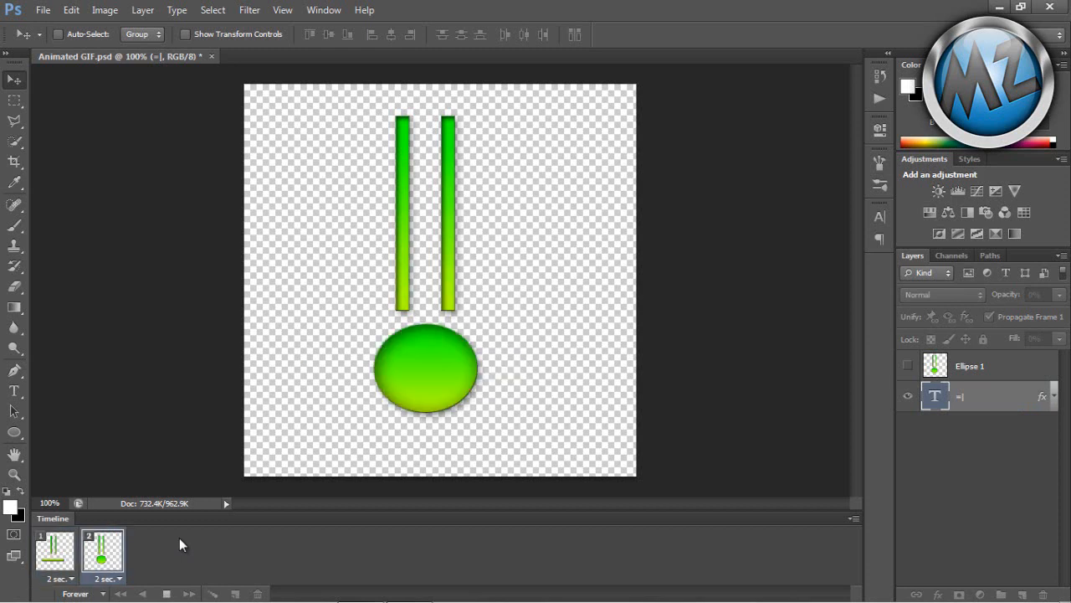
{"action": "left_click", "coordinate": [70, 578]}
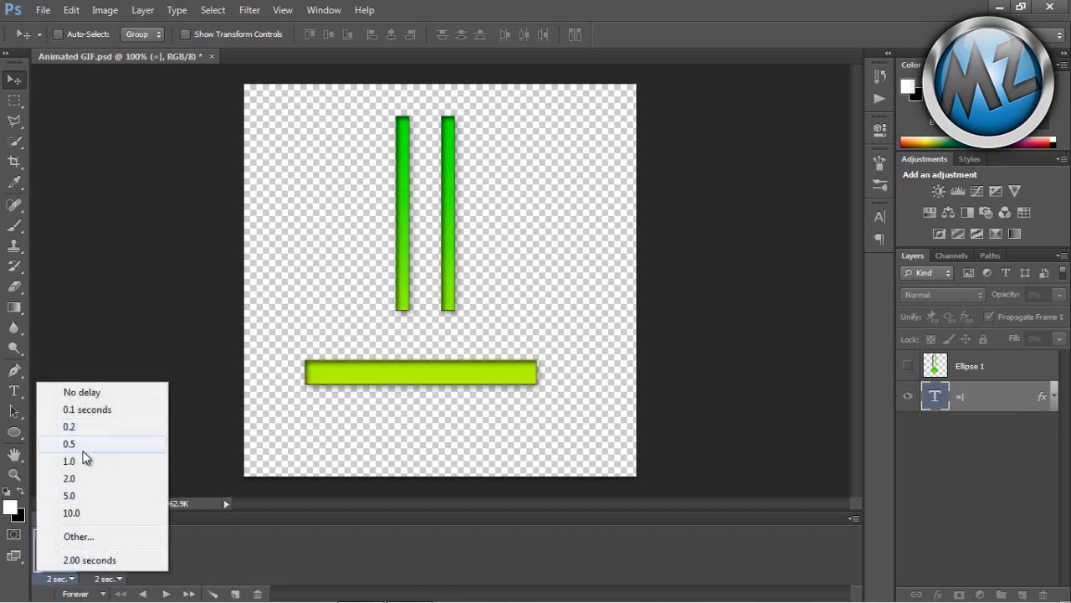
{"action": "left_click", "coordinate": [69, 461]}
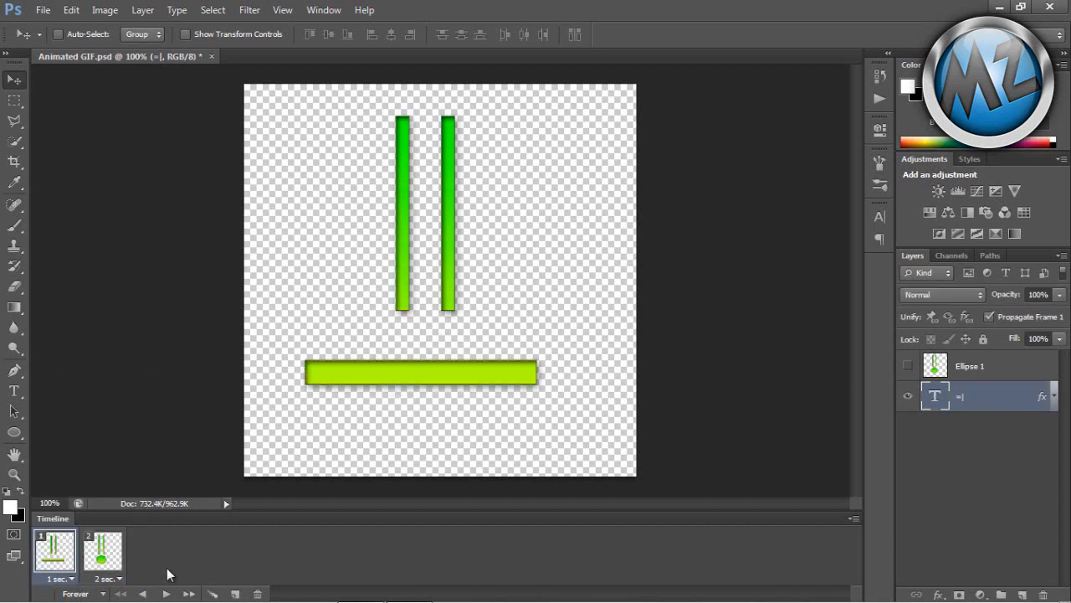
{"action": "left_click", "coordinate": [102, 552]}
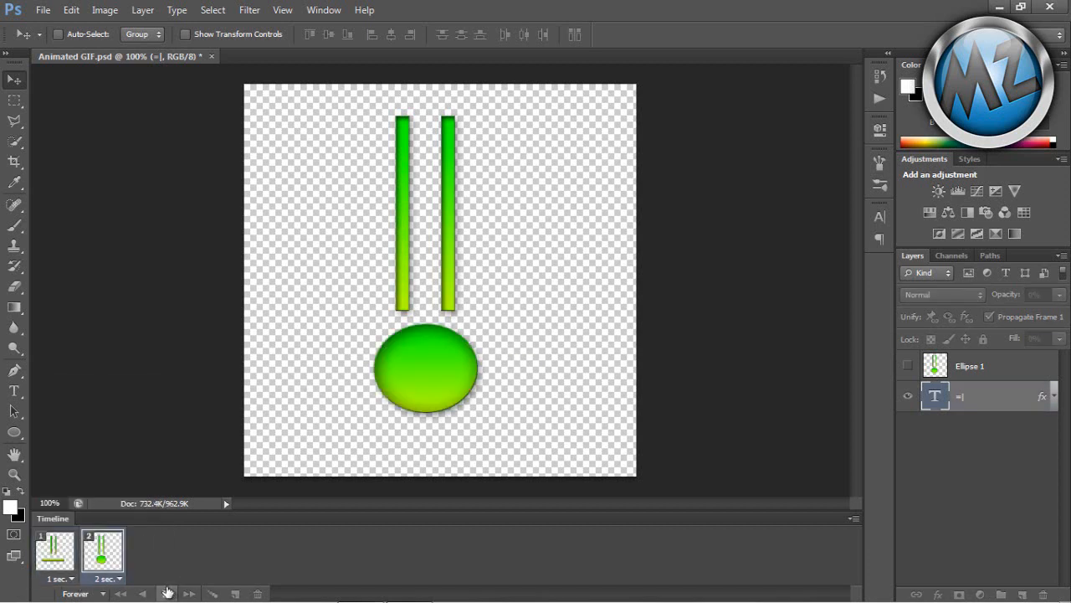
{"action": "left_click", "coordinate": [54, 553]}
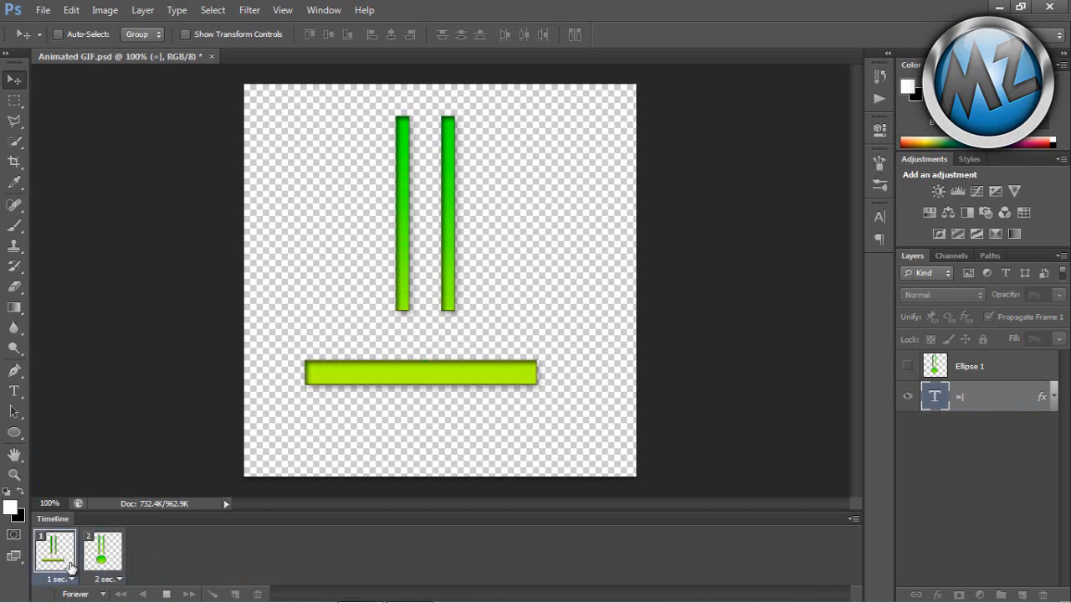
{"action": "left_click", "coordinate": [105, 579]}
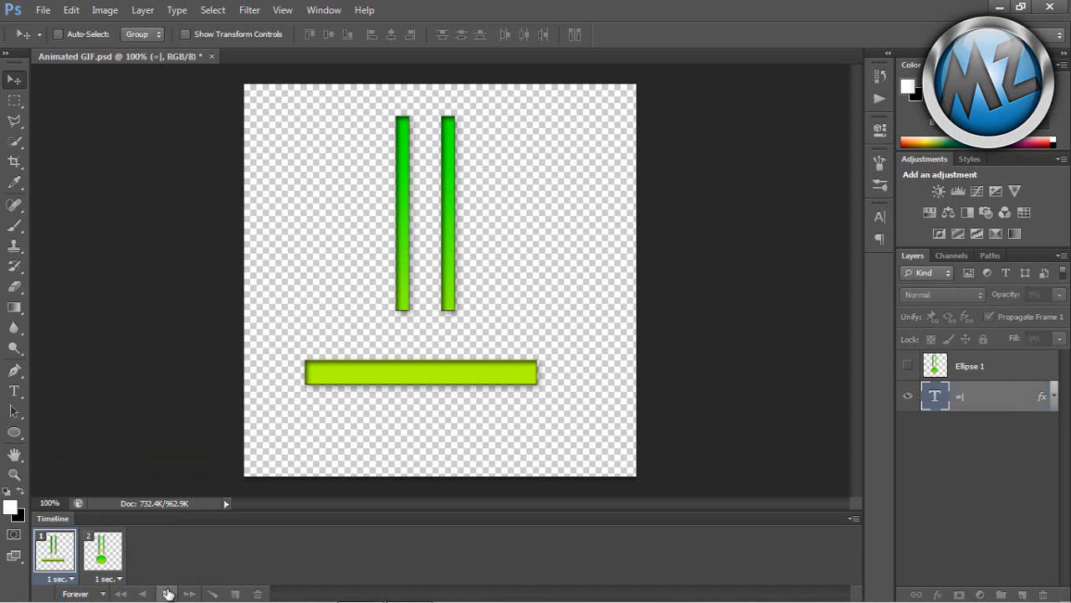
{"action": "left_click", "coordinate": [167, 594]}
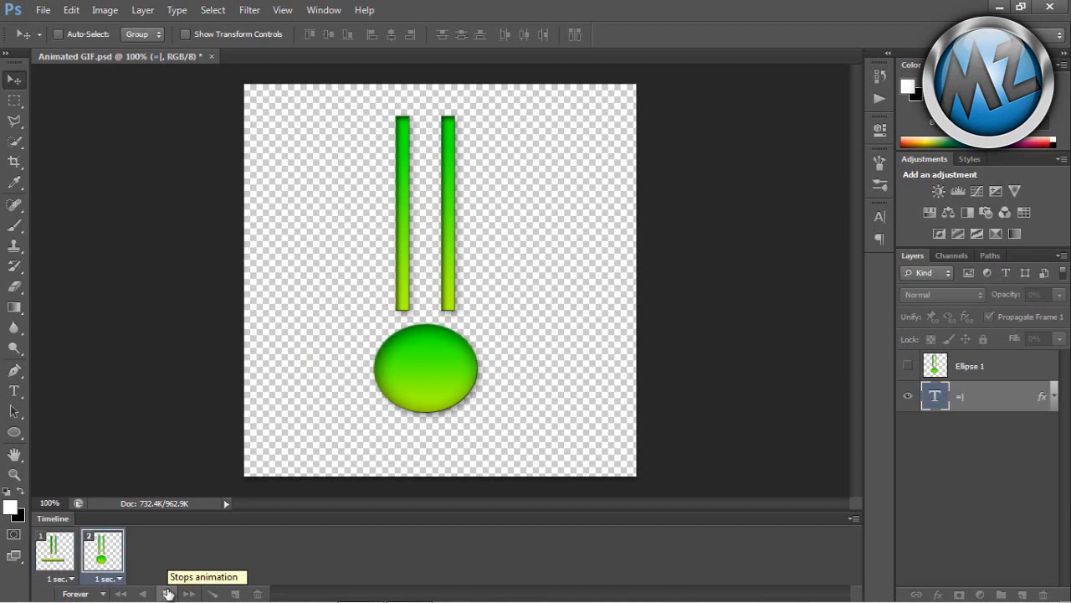
Open Save for Web from the File menu to show the two-frame animation preview
{"action": "left_click", "coordinate": [42, 10]}
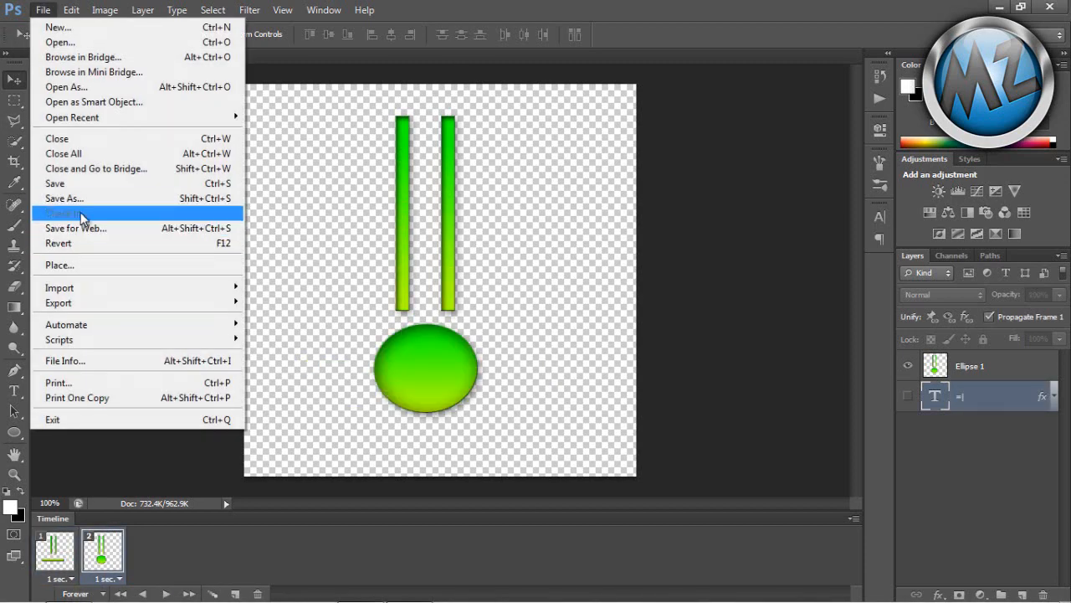
{"action": "left_click", "coordinate": [70, 10]}
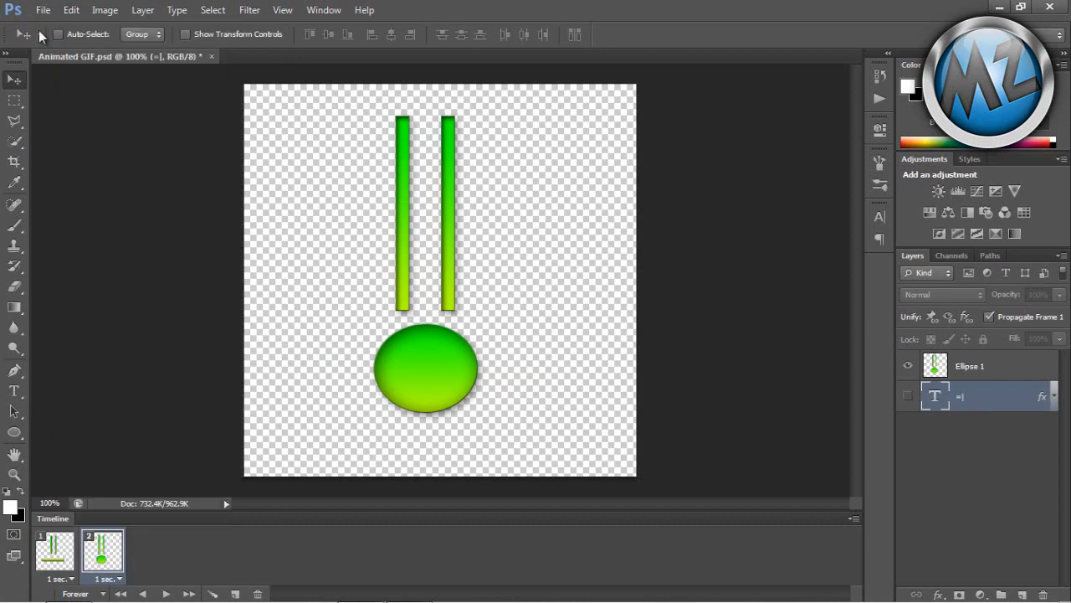
{"action": "left_click", "coordinate": [42, 10]}
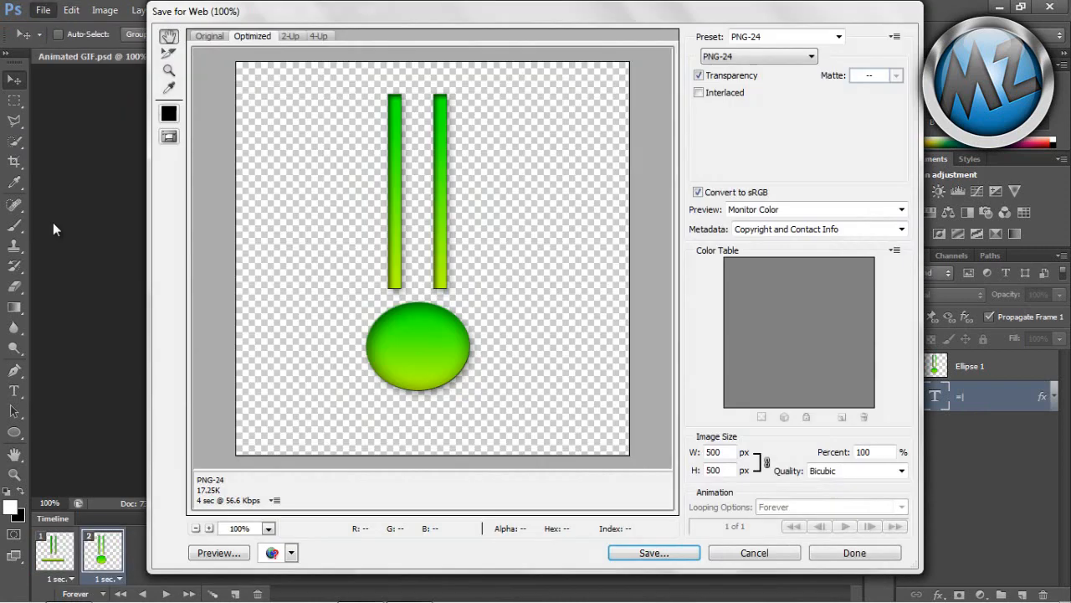
Export as GIF with Selective colour reduction, stop the preview, and start saving
{"action": "left_click", "coordinate": [757, 56]}
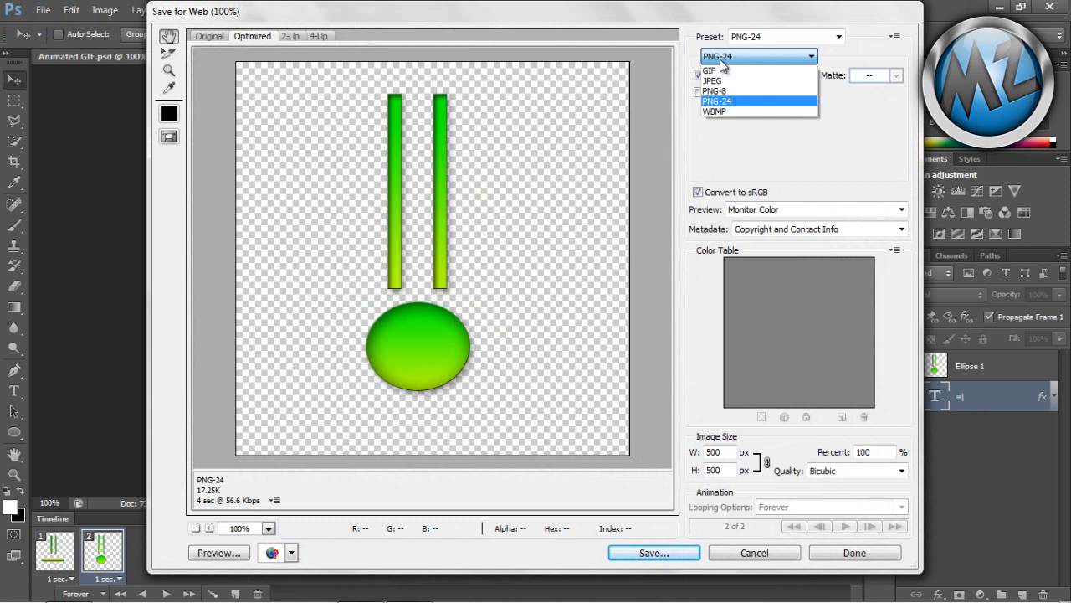
{"action": "left_click", "coordinate": [711, 70]}
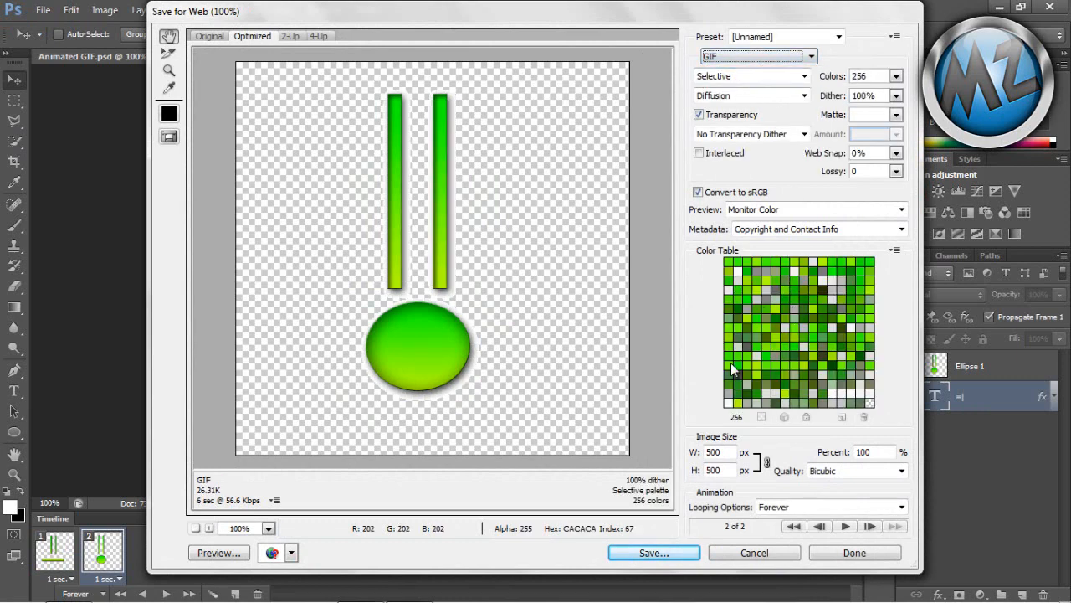
{"action": "mouse_move", "coordinate": [716, 124]}
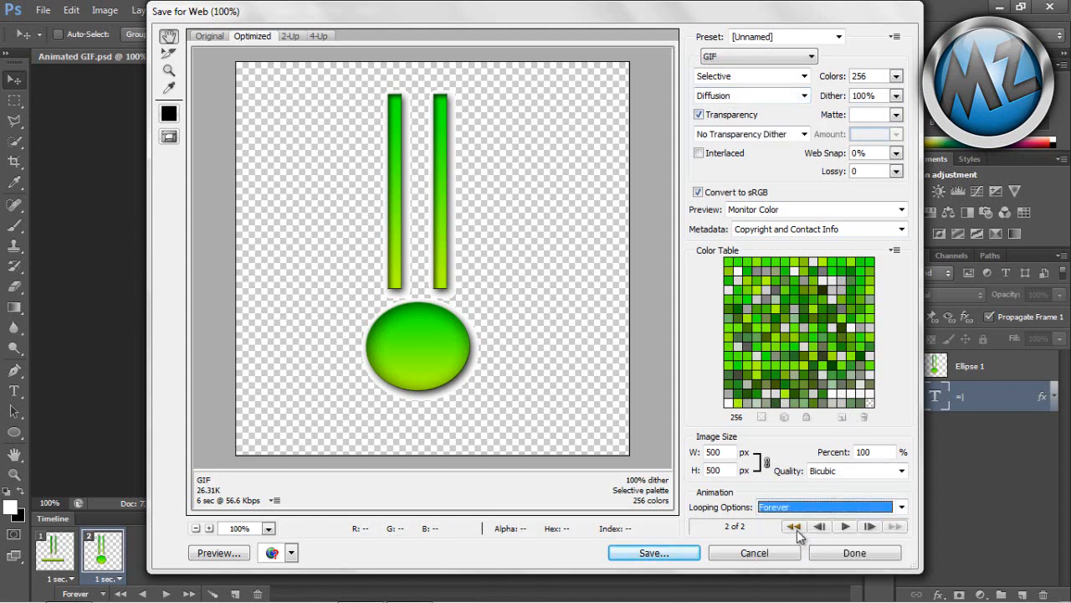
{"action": "left_click", "coordinate": [801, 134]}
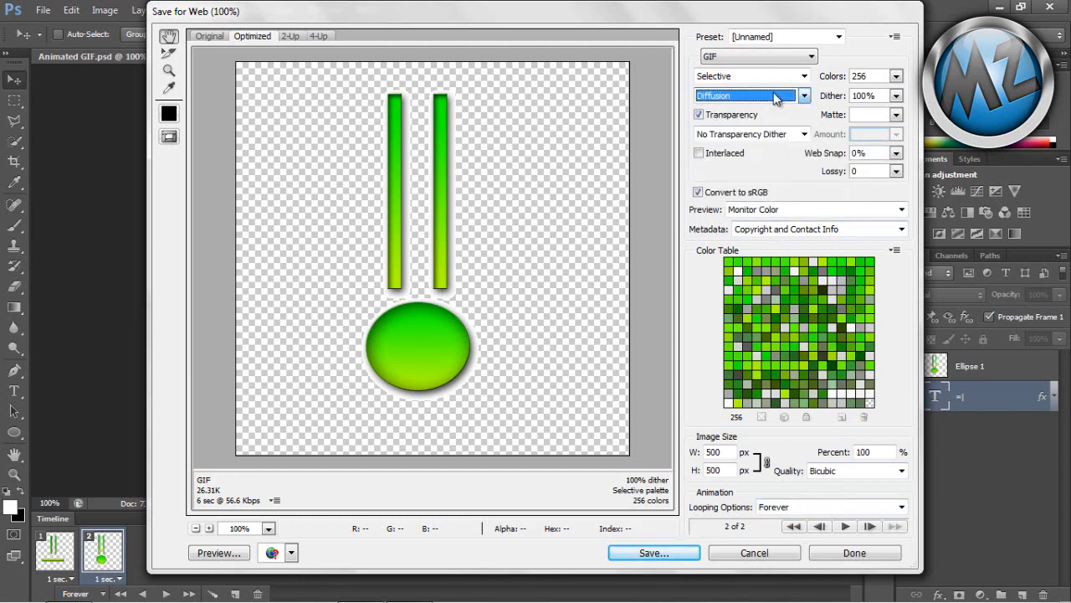
{"action": "left_click", "coordinate": [801, 76]}
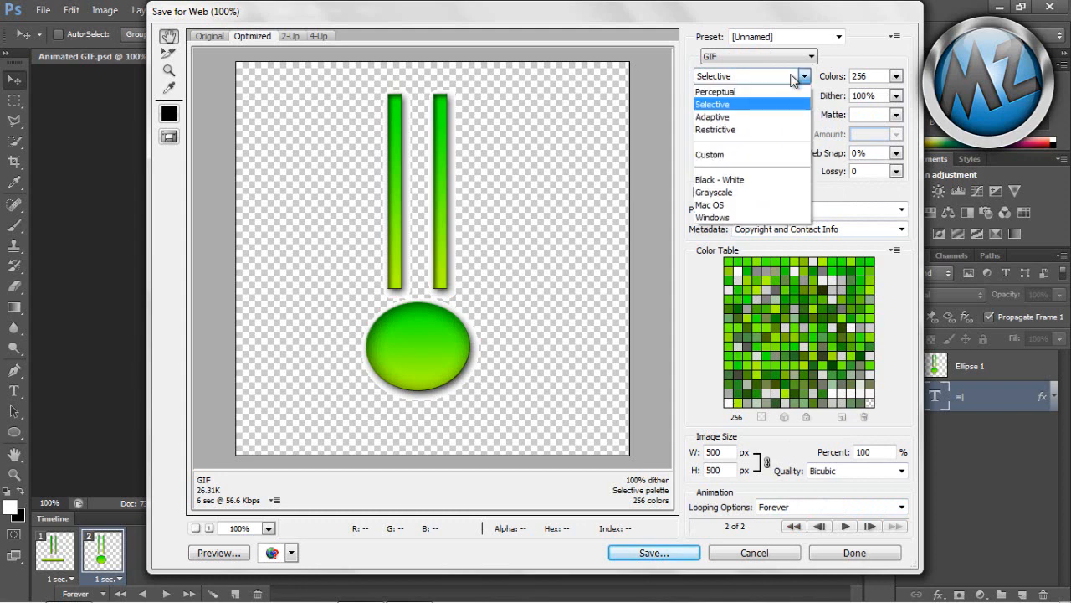
{"action": "left_click", "coordinate": [713, 104]}
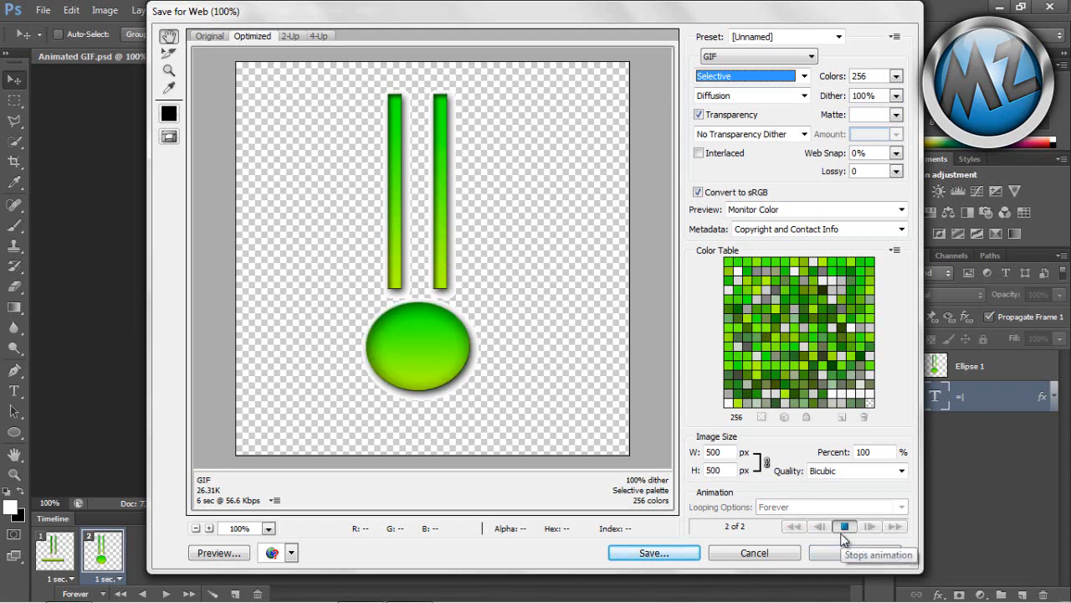
{"action": "left_click", "coordinate": [845, 525]}
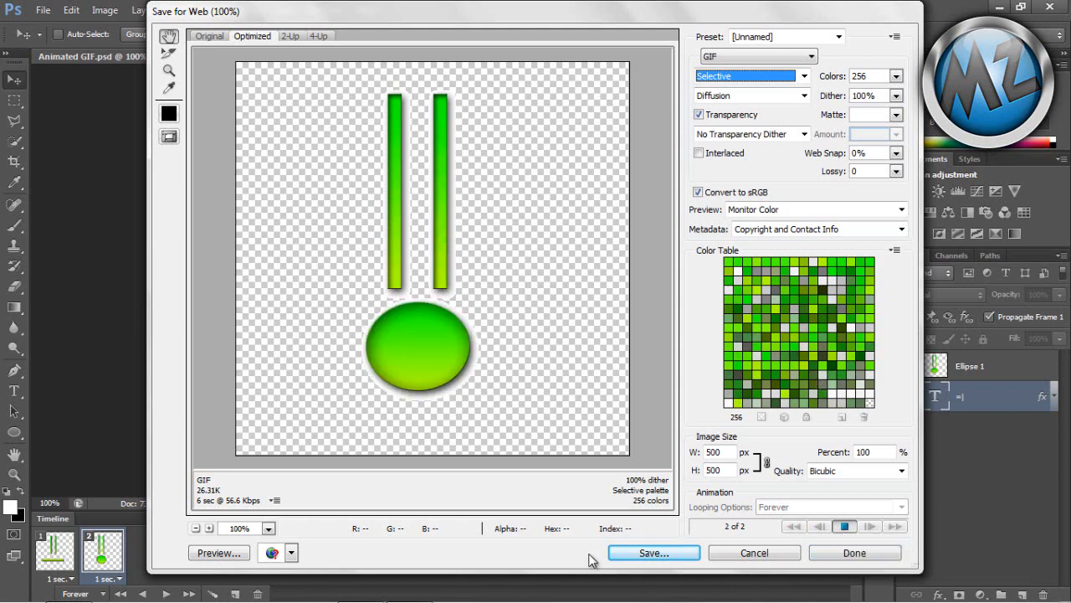
{"action": "left_click", "coordinate": [654, 553]}
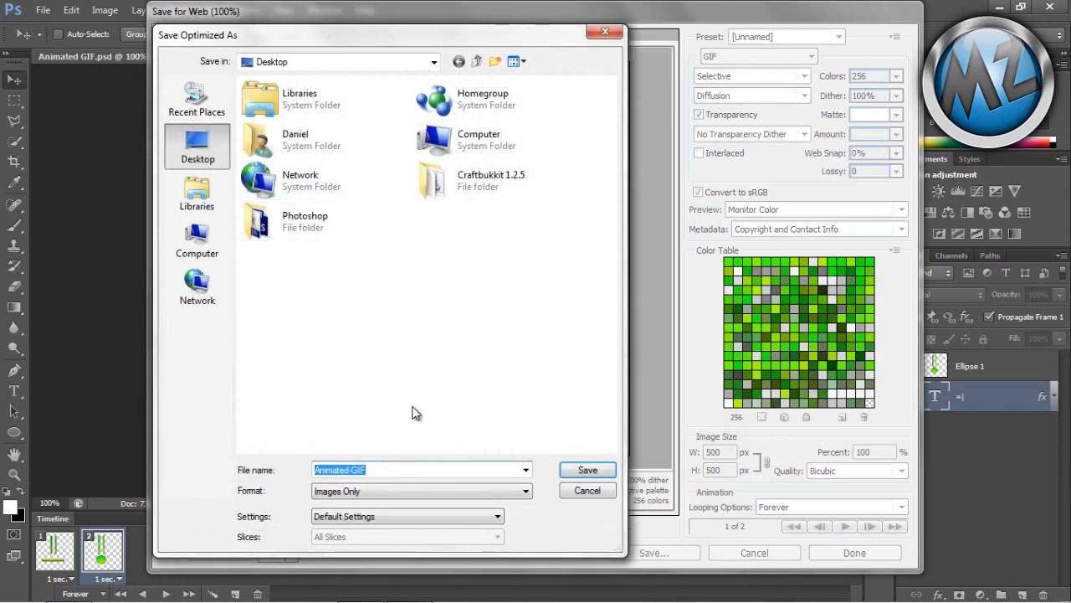